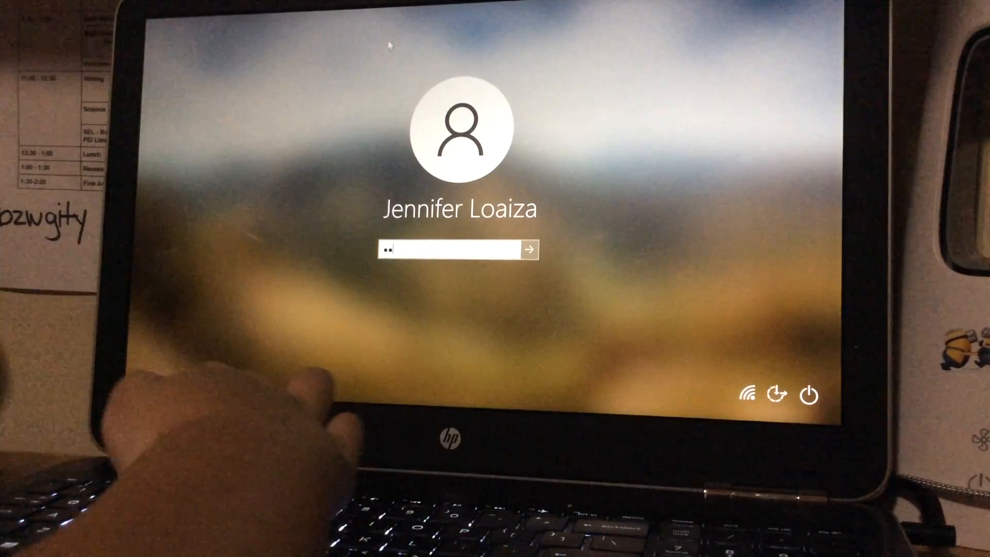
Enter the lock-screen password and land on the Windows 10 desktop with the Start menu shown.
{"action": "type", "text": "••"}
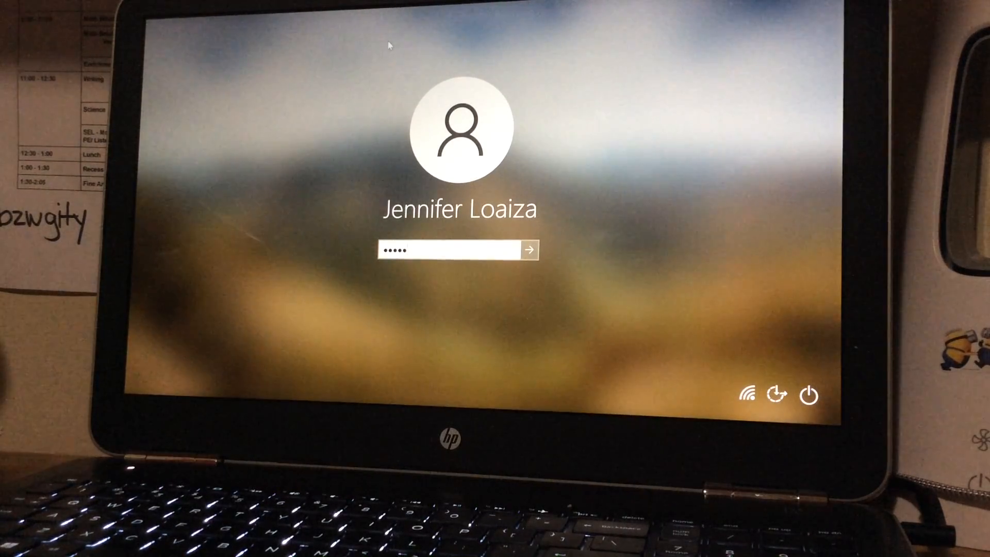
{"action": "type", "text": "•"}
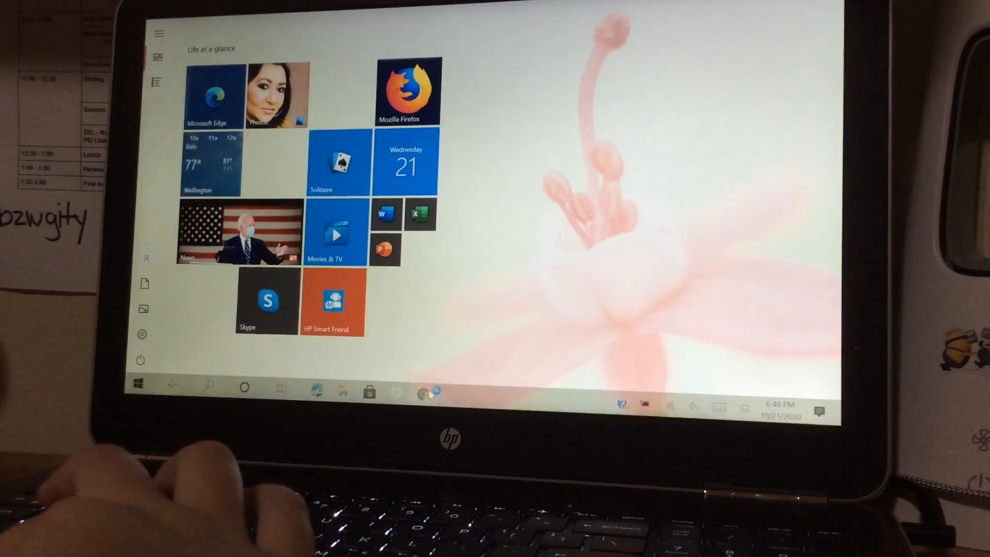
{"action": "left_click", "coordinate": [428, 392]}
{"action": "type", "text": "W"}
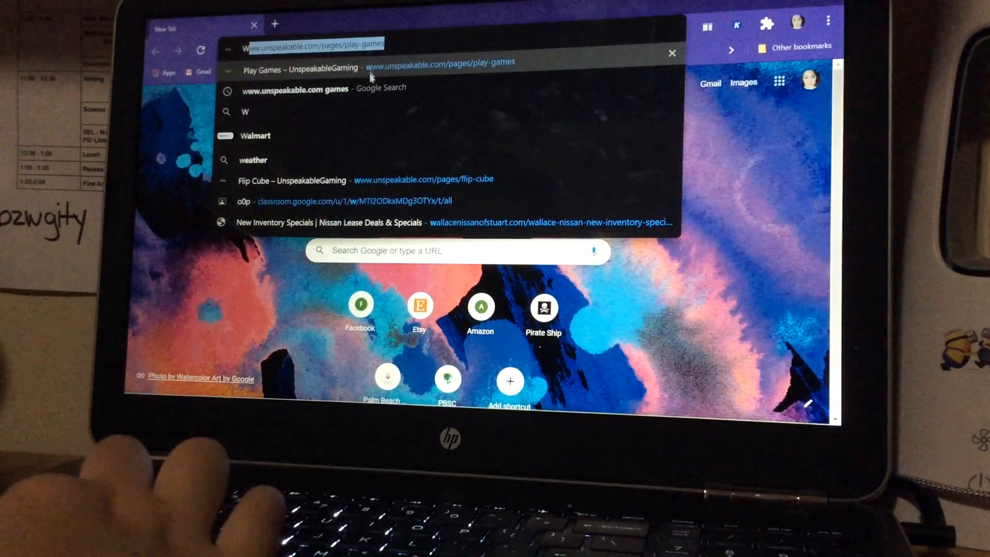
{"action": "left_click", "coordinate": [297, 88]}
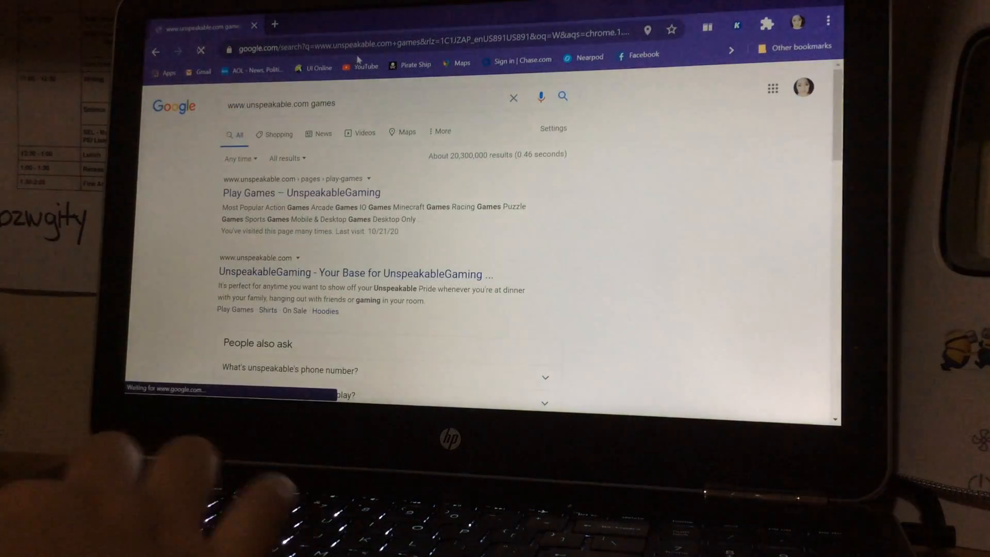
{"action": "left_click", "coordinate": [302, 193]}
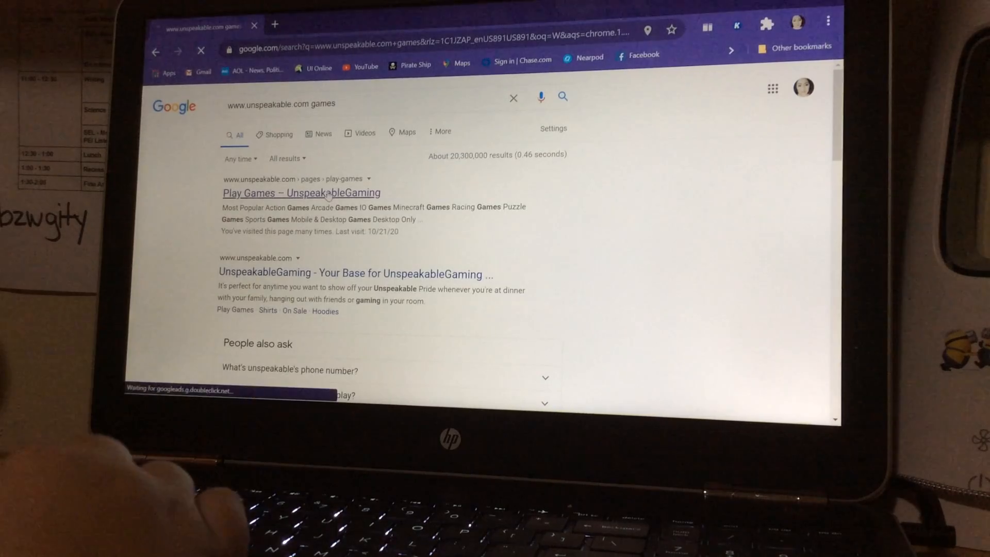
{"action": "left_click", "coordinate": [301, 193]}
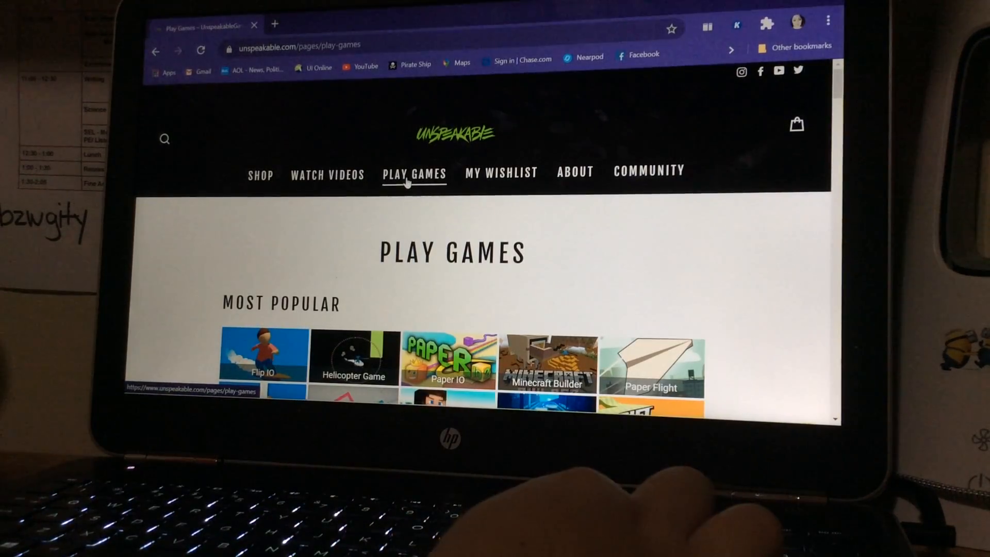
Find the Paper IO tile on the games page and open its game page in a new tab.
{"action": "scroll", "scroll_direction": "down", "scroll_amount": 3}
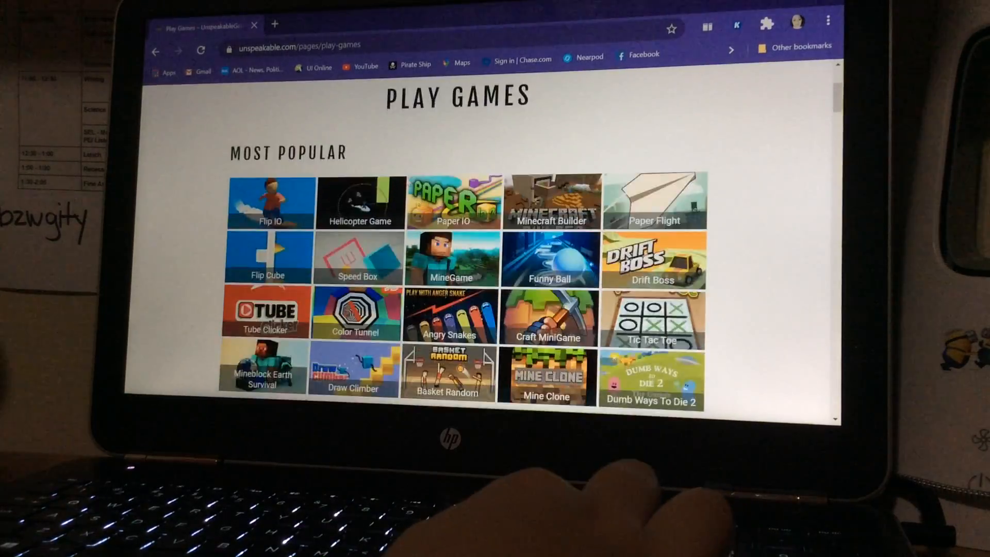
{"action": "left_click", "coordinate": [450, 201]}
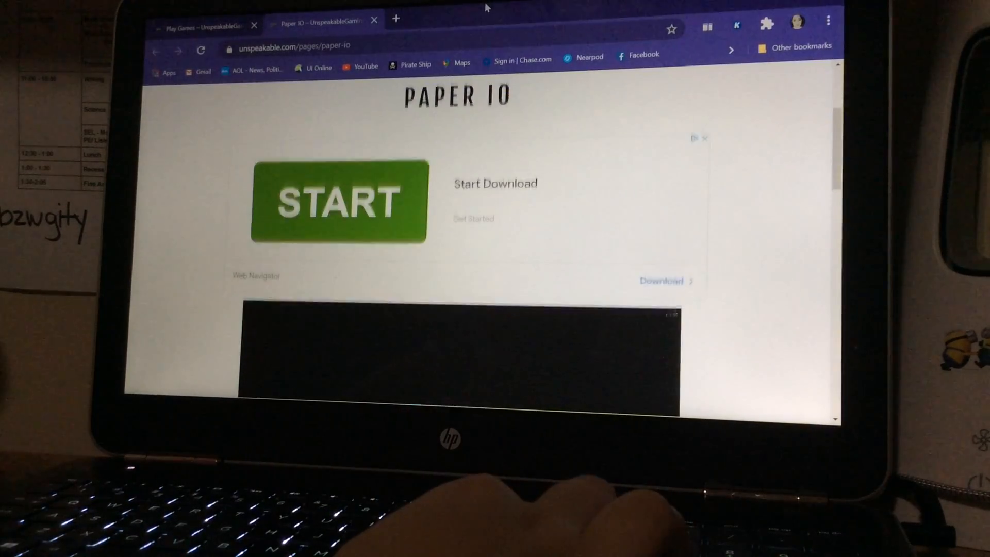
Start loading Paper.io 2 and enter the player nickname in the Your name box.
{"action": "scroll", "scroll_direction": "down", "scroll_amount": 3}
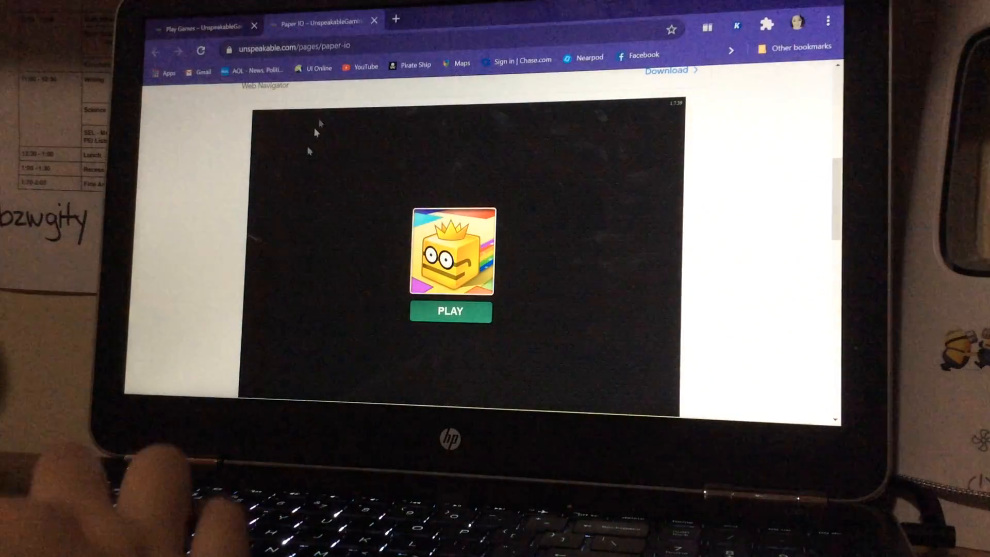
{"action": "left_click", "coordinate": [450, 311]}
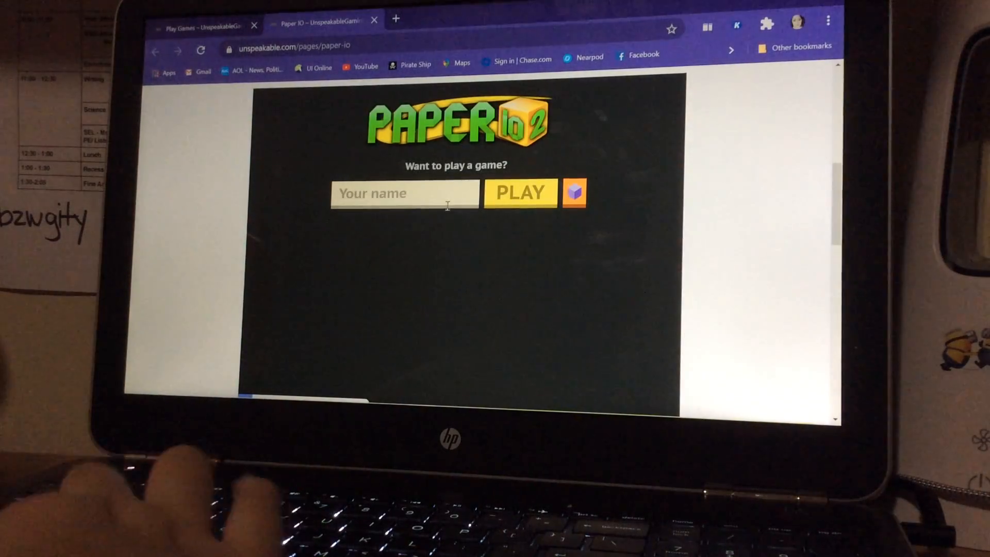
{"action": "type", "text": "A"}
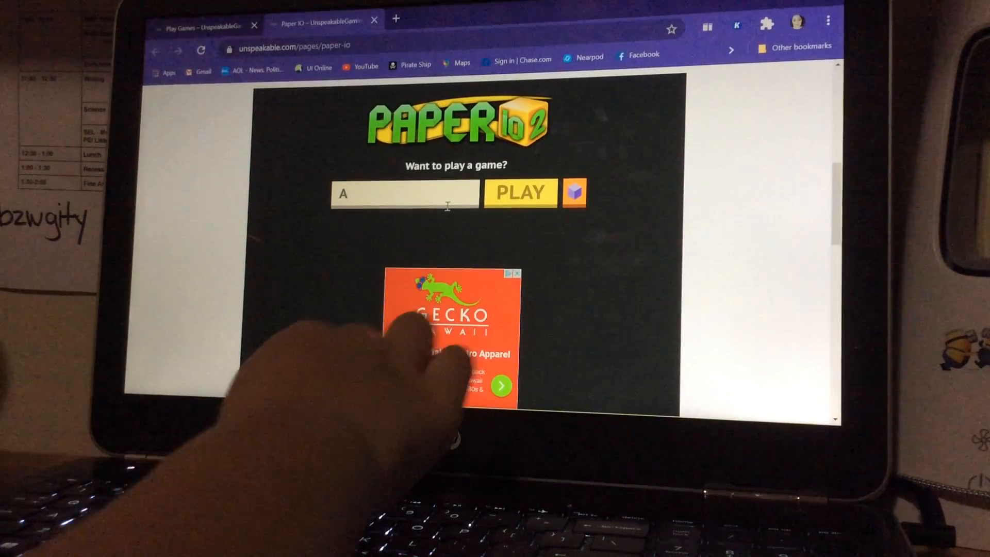
{"action": "type", "text": "iden T"}
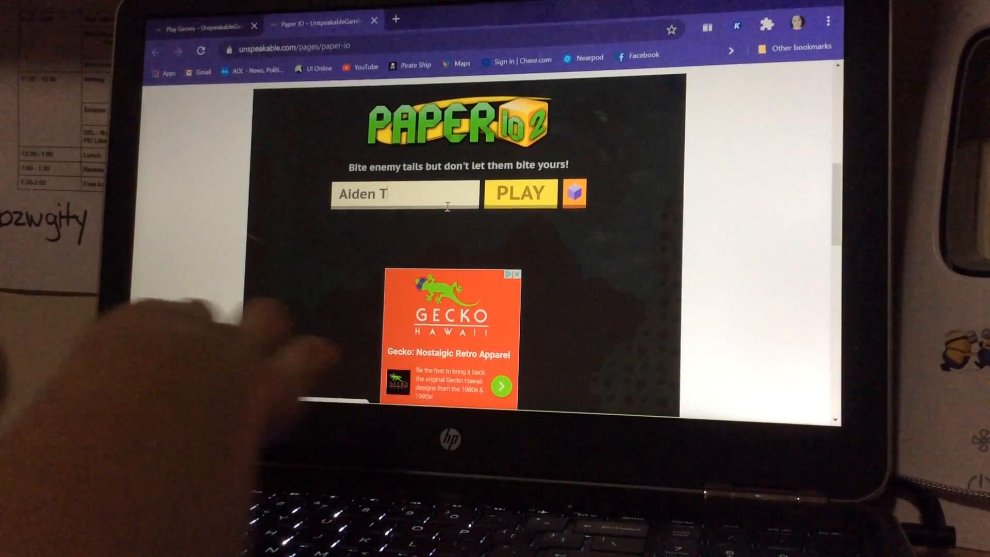
{"action": "type", "text": "ub"}
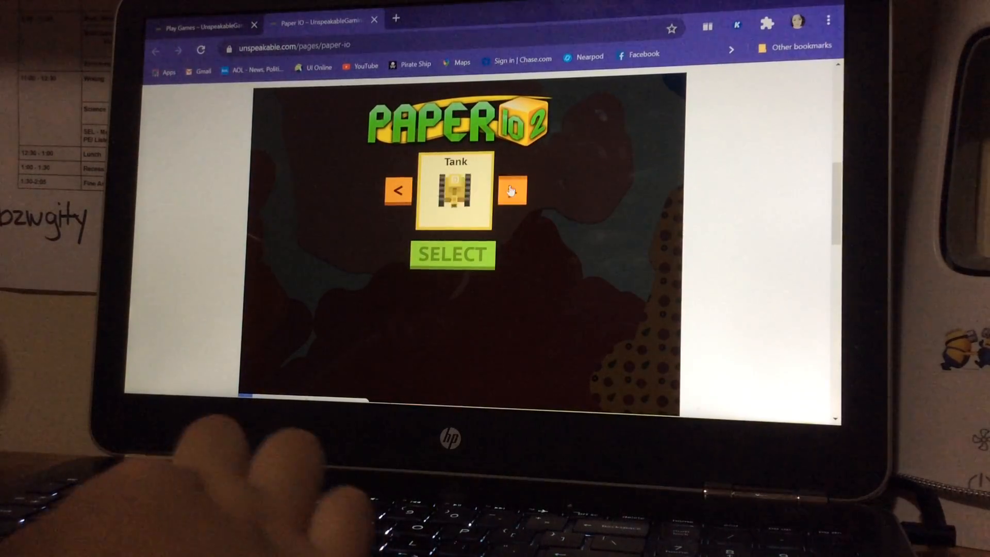
Browse the skin chooser past Tank and Sushi until the Cash skin is showing.
{"action": "left_click", "coordinate": [511, 190]}
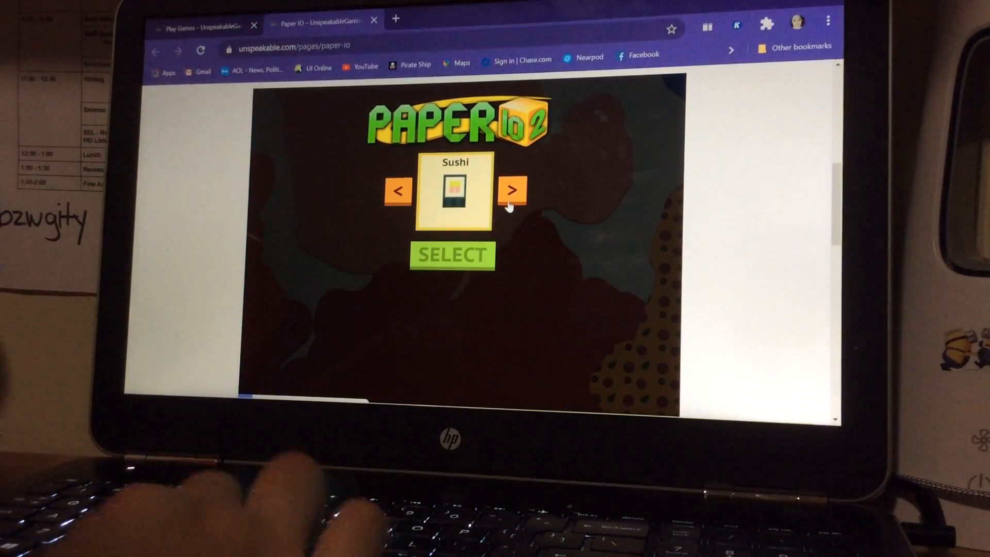
{"action": "left_click", "coordinate": [513, 190]}
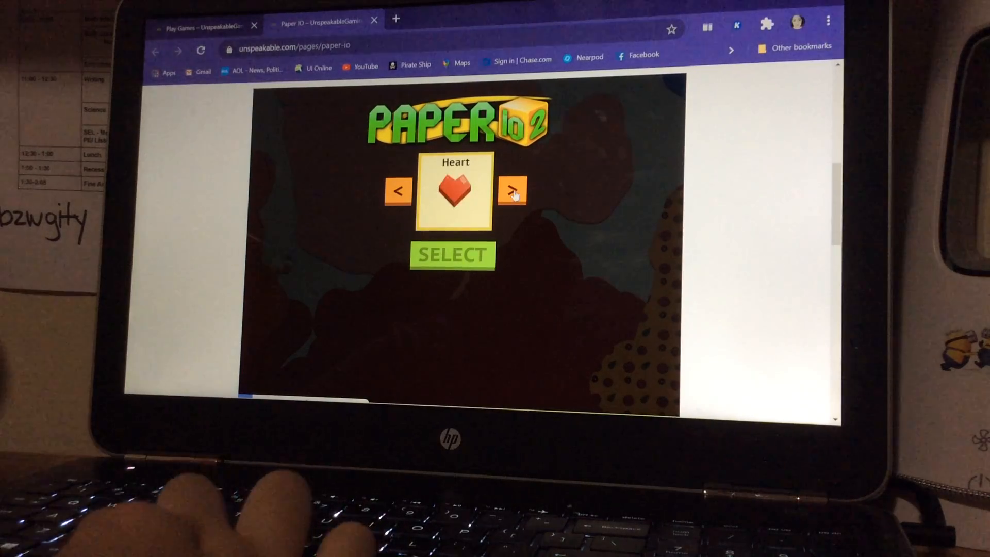
{"action": "left_click", "coordinate": [398, 190]}
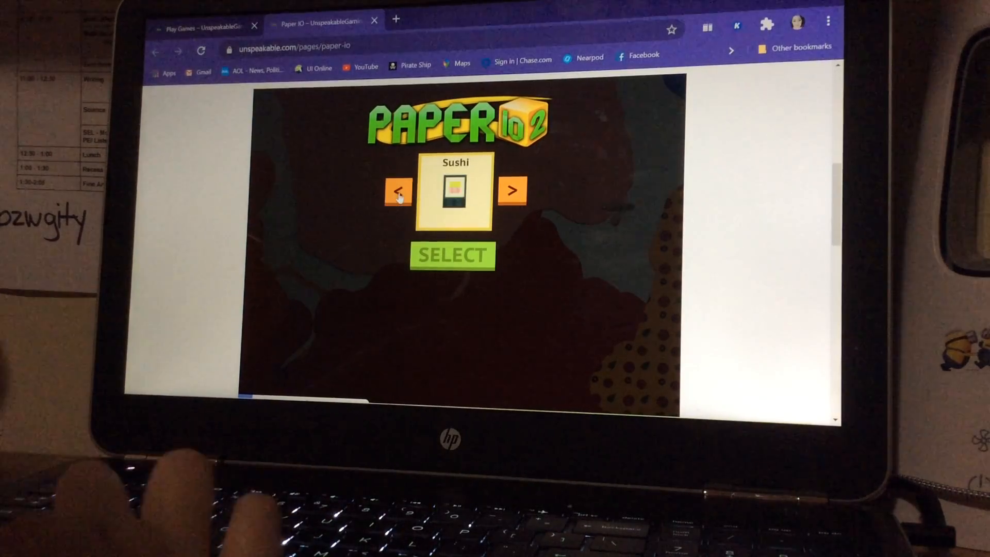
{"action": "left_click", "coordinate": [513, 189]}
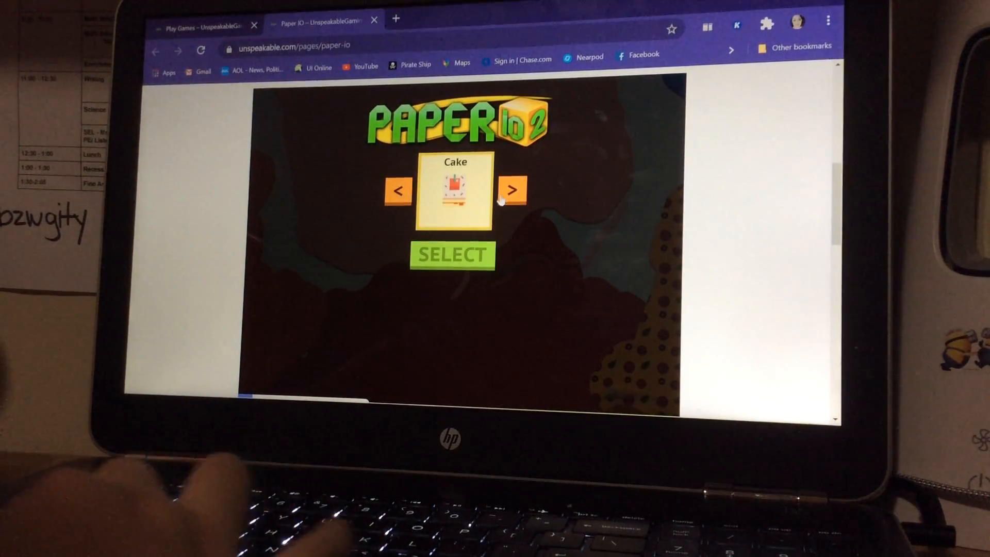
{"action": "left_click", "coordinate": [513, 189]}
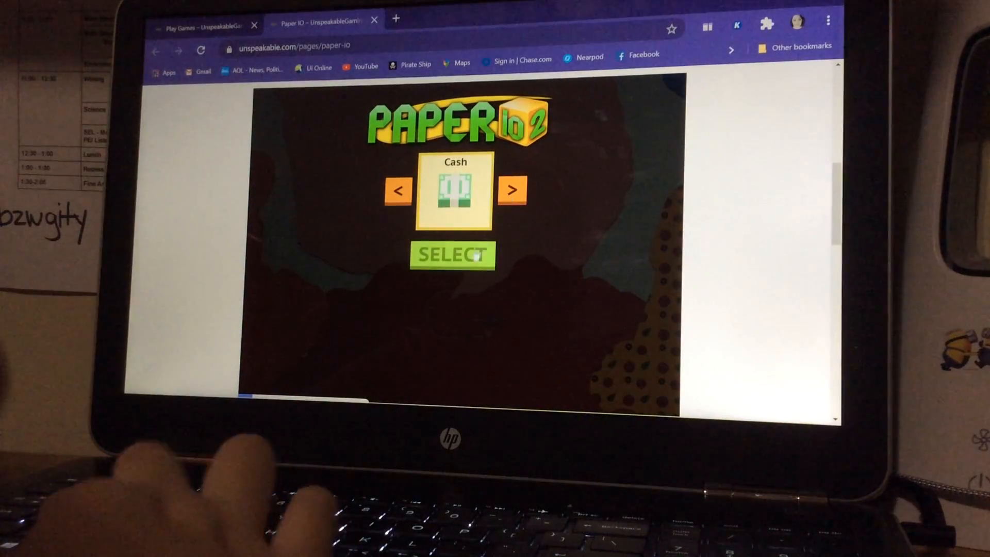
Select the Cash skin and play a round ending with a new best of 4.35% after 1:02.
{"action": "left_click", "coordinate": [452, 254]}
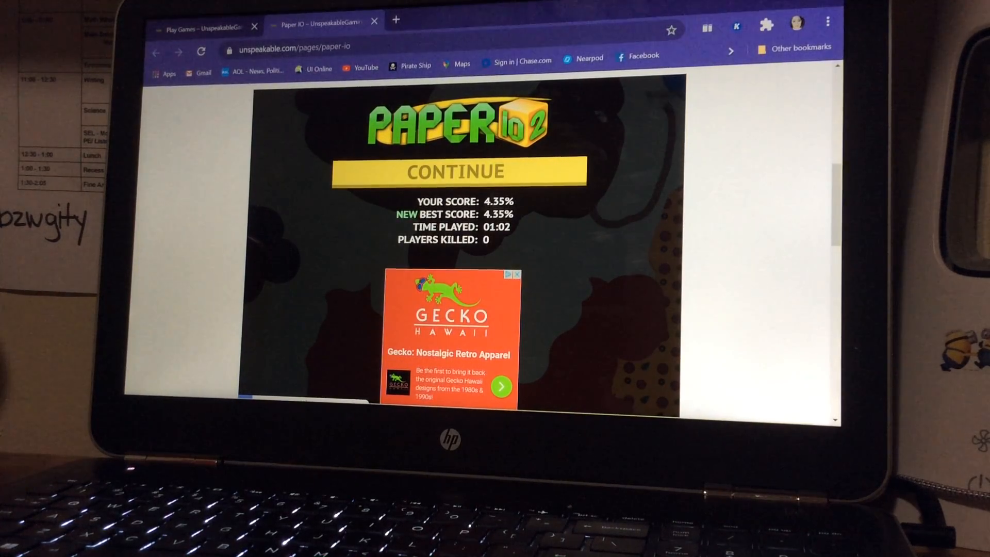
Continue past the results and play a second round, scoring 0.53% in 11 seconds.
{"action": "left_click", "coordinate": [453, 170]}
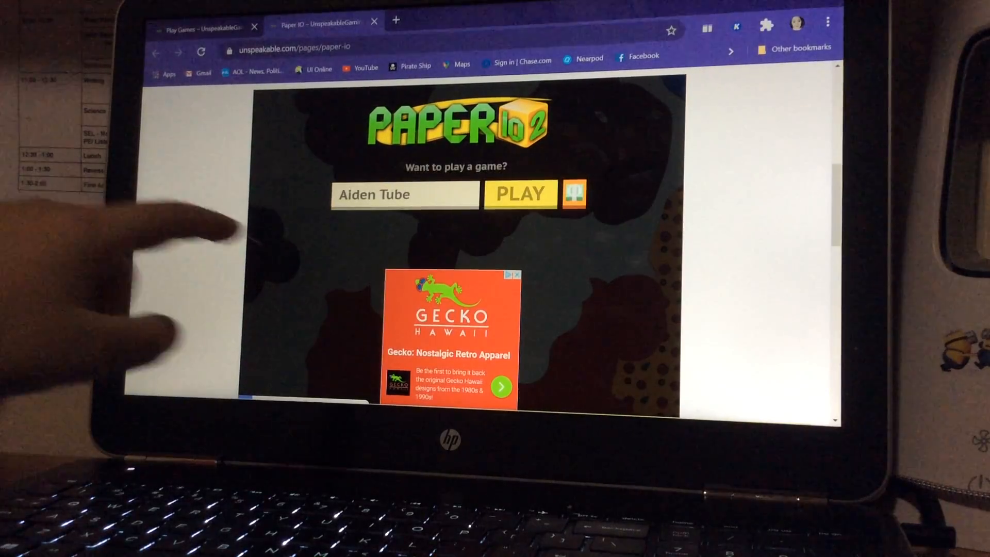
{"action": "left_click", "coordinate": [520, 193]}
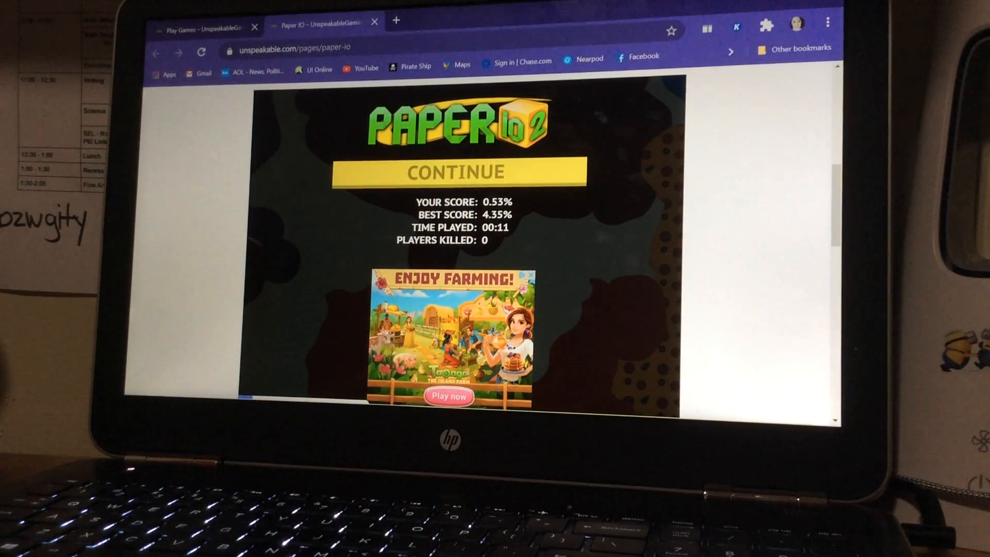
Continue past the results and play a third round, scoring 3.79% after 57 seconds.
{"action": "left_click", "coordinate": [455, 171]}
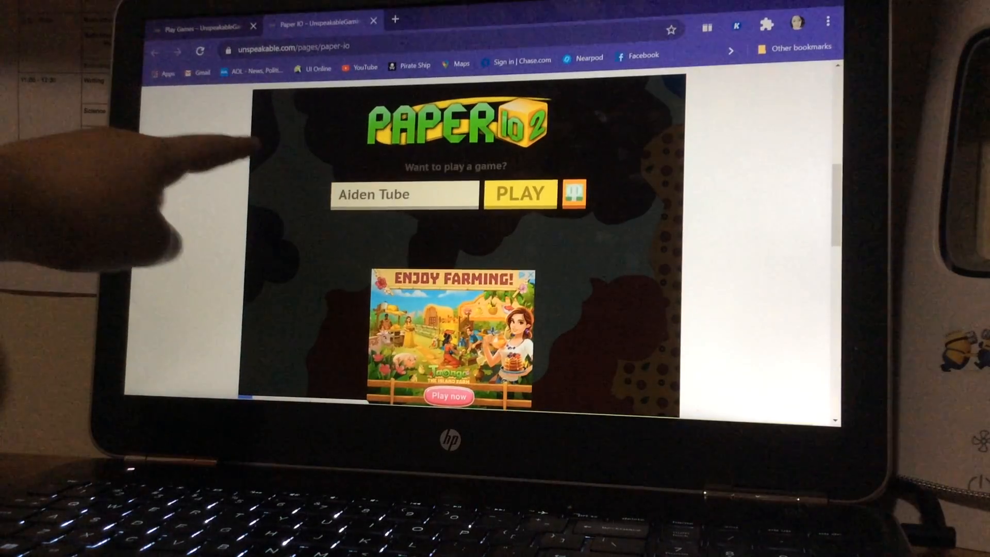
{"action": "left_click", "coordinate": [519, 193]}
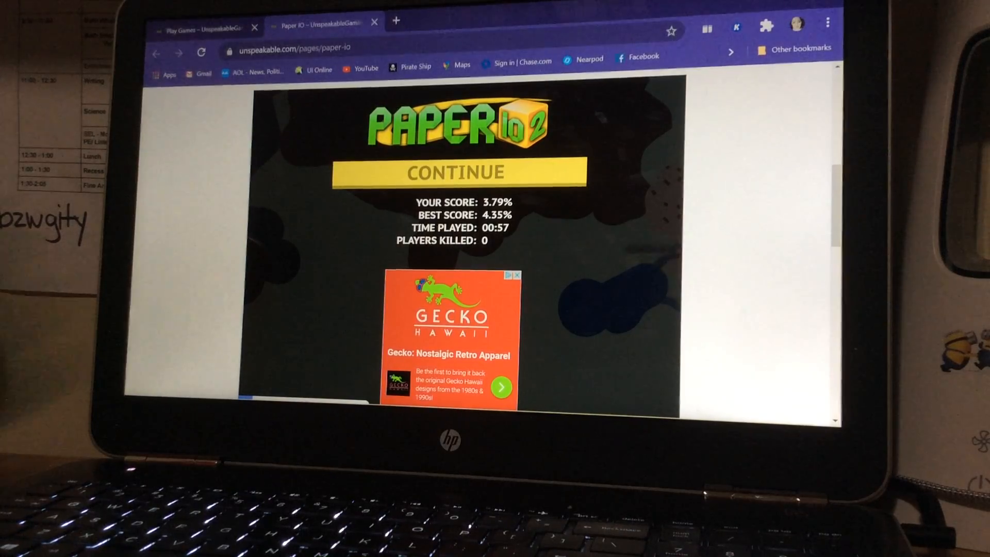
Continue past the results and play a fourth round, scoring 0.10% in 8 seconds.
{"action": "left_click", "coordinate": [457, 173]}
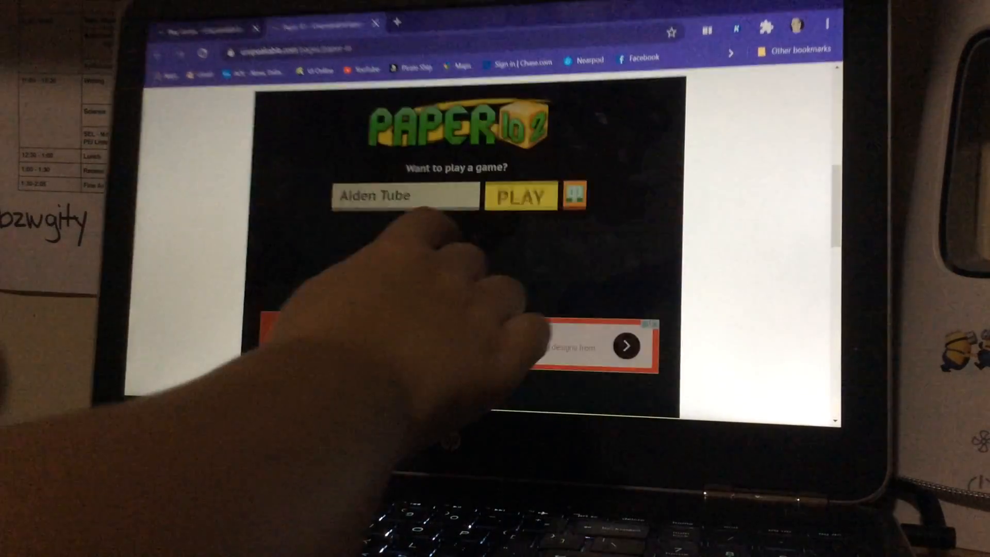
{"action": "left_click", "coordinate": [520, 196]}
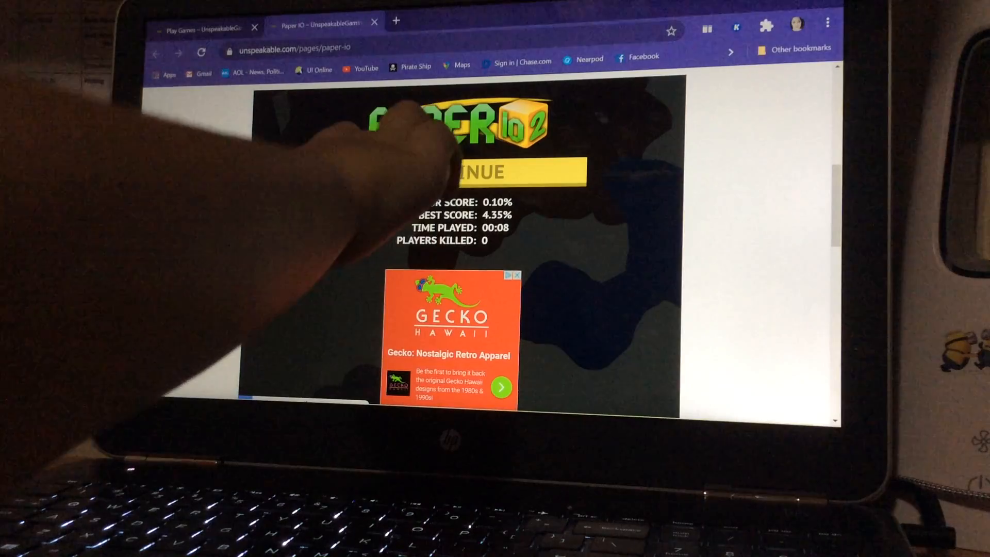
Play a fifth round claiming territory to a new best of 5.23% after 1:53, then continue.
{"action": "left_click", "coordinate": [483, 172]}
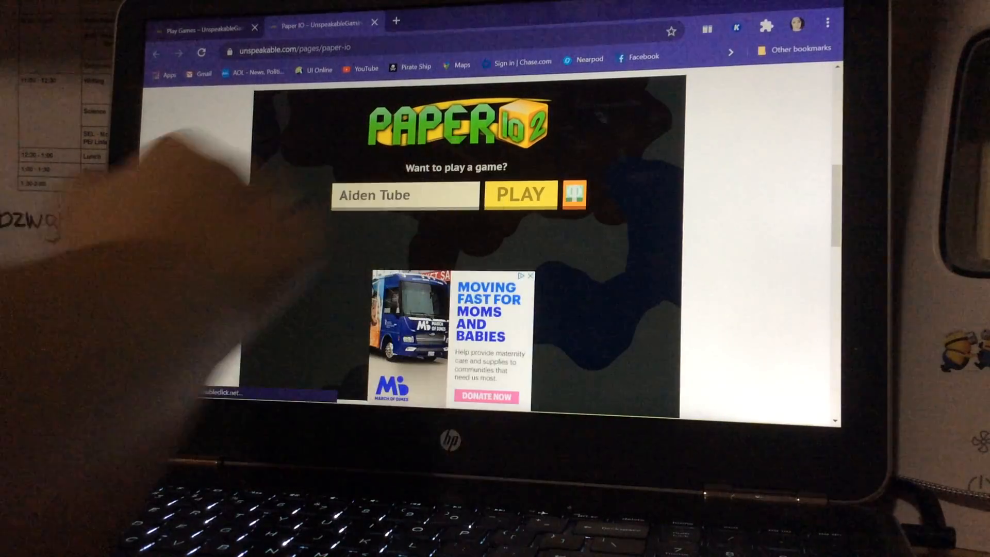
{"action": "left_click", "coordinate": [521, 194]}
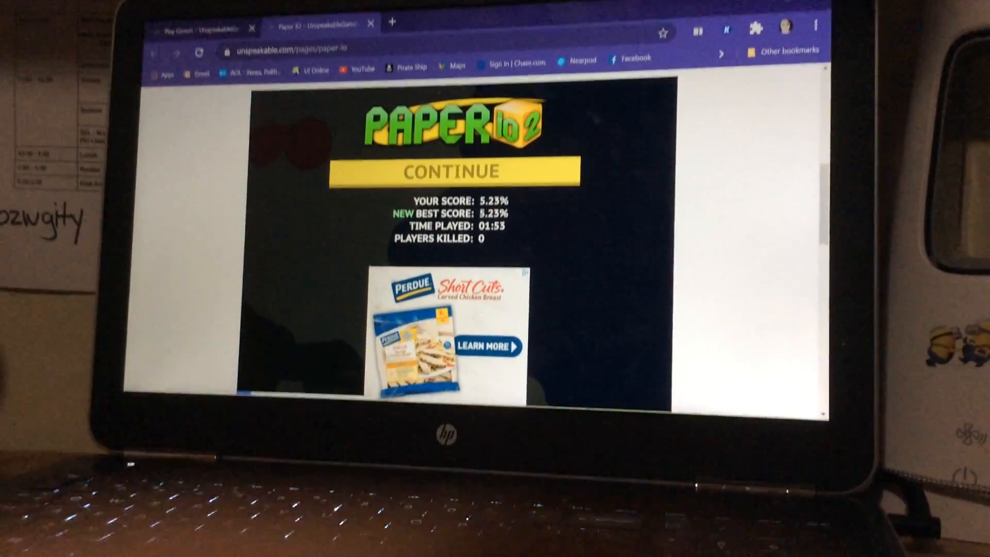
{"action": "left_click", "coordinate": [443, 172]}
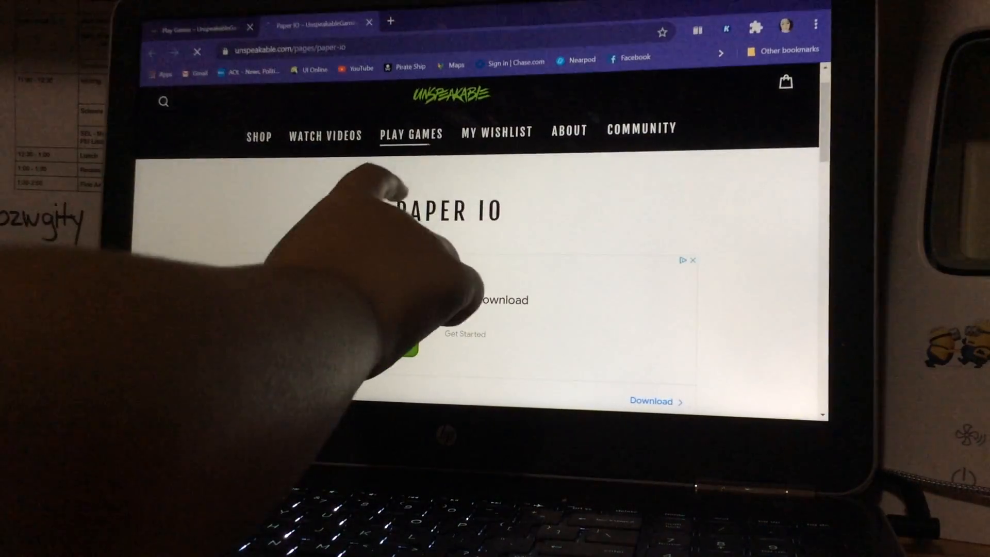
Return to the Play Games list and open Flip Cube from the Most Popular section.
{"action": "left_click", "coordinate": [412, 135]}
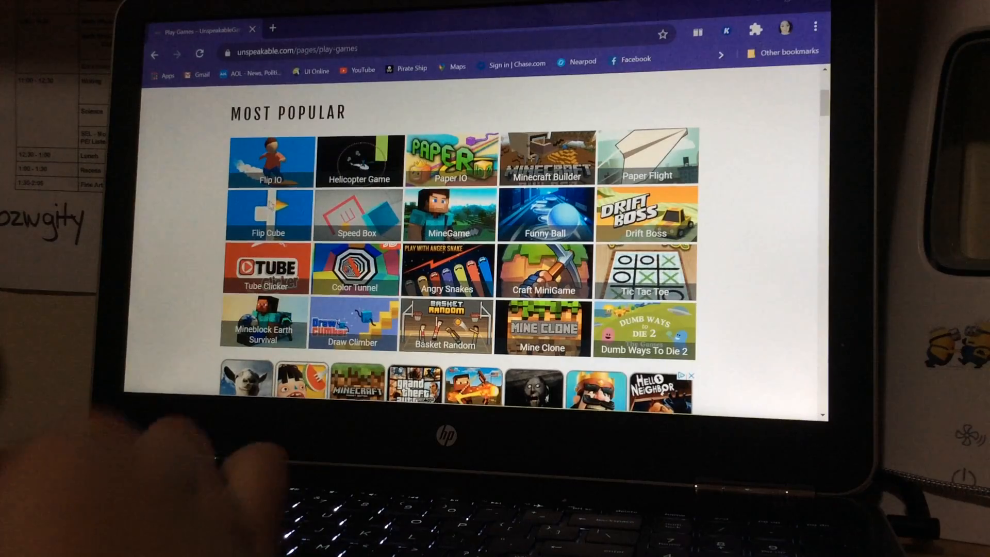
{"action": "left_click", "coordinate": [268, 215]}
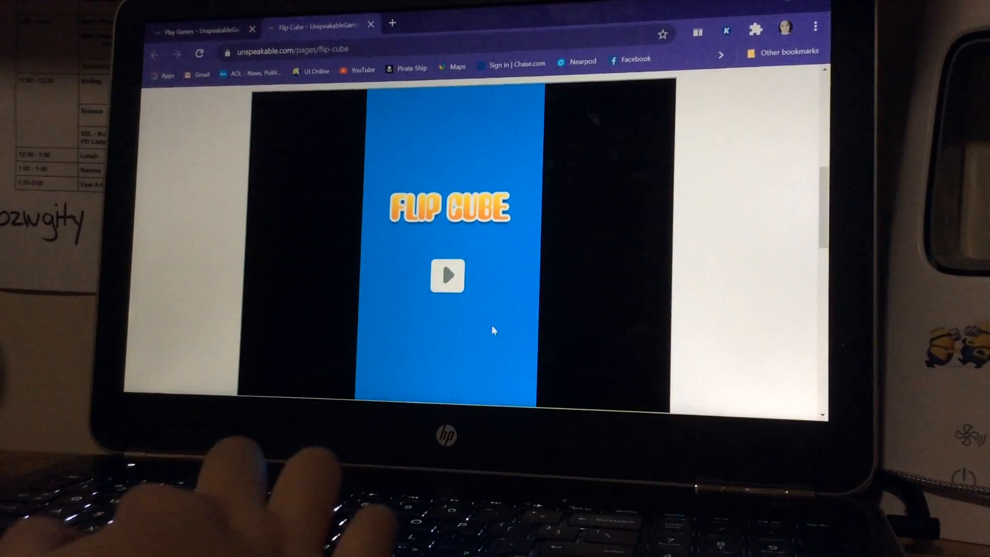
Start Flip Cube, dismiss How to Play, and replay rounds scoring 11, 6 and a best of 42.
{"action": "left_click", "coordinate": [447, 277]}
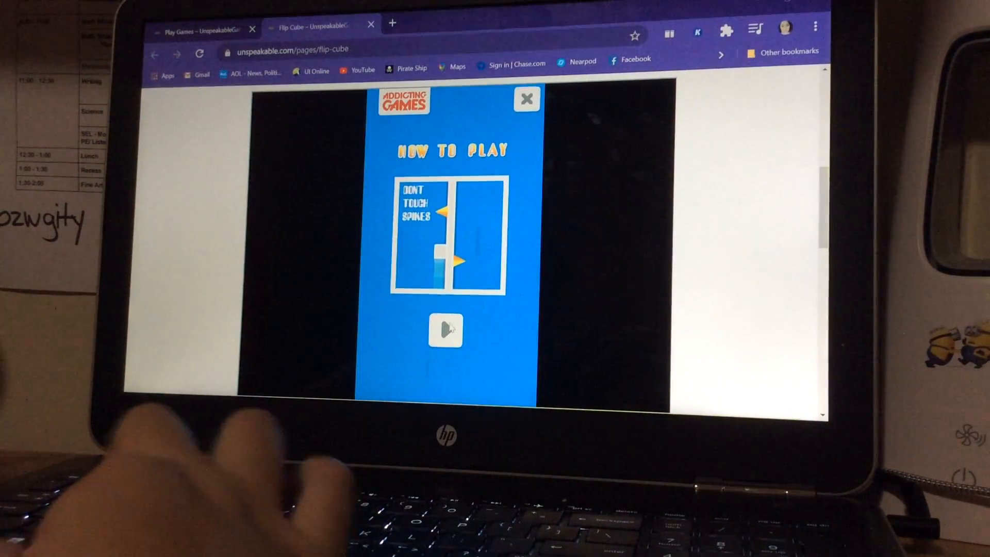
{"action": "left_click", "coordinate": [446, 331]}
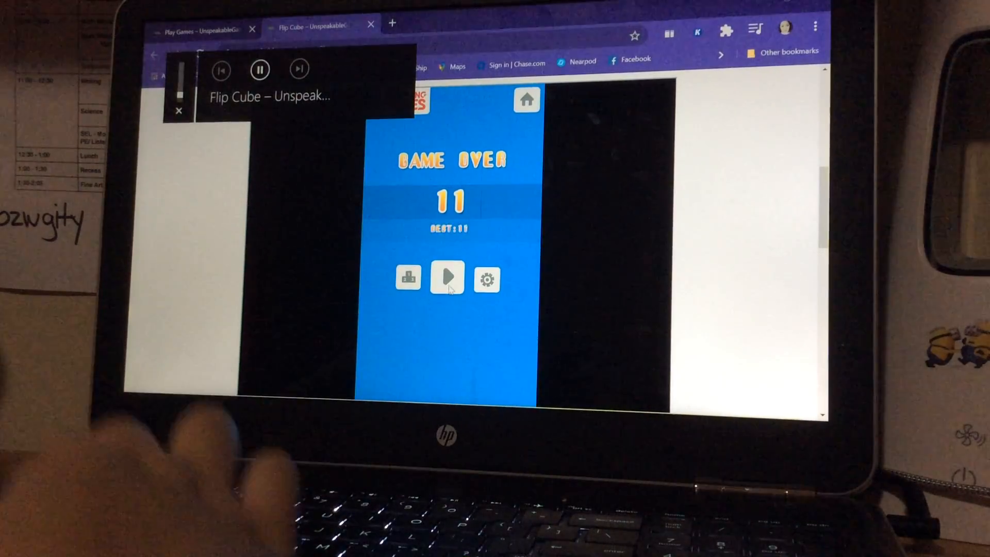
{"action": "left_click", "coordinate": [447, 279]}
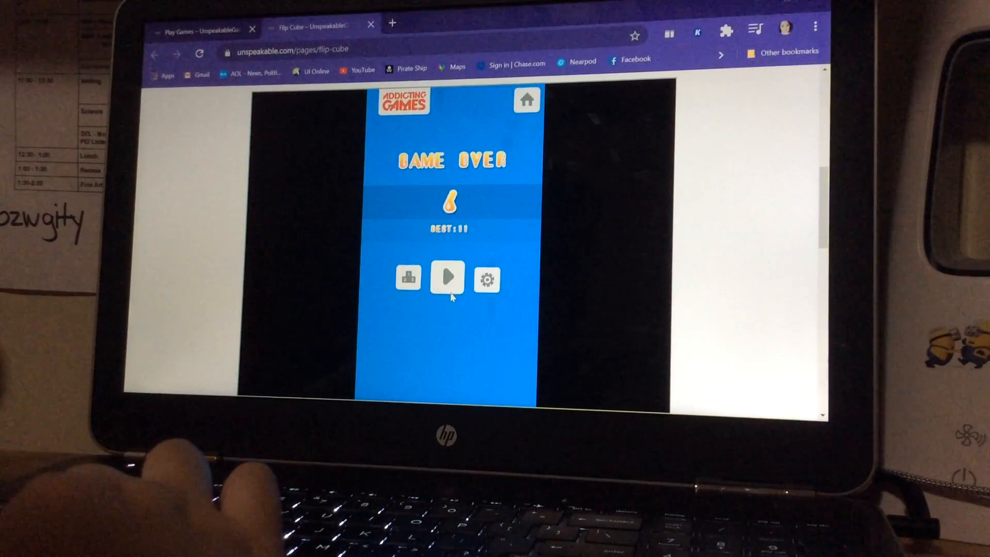
{"action": "left_click", "coordinate": [446, 278]}
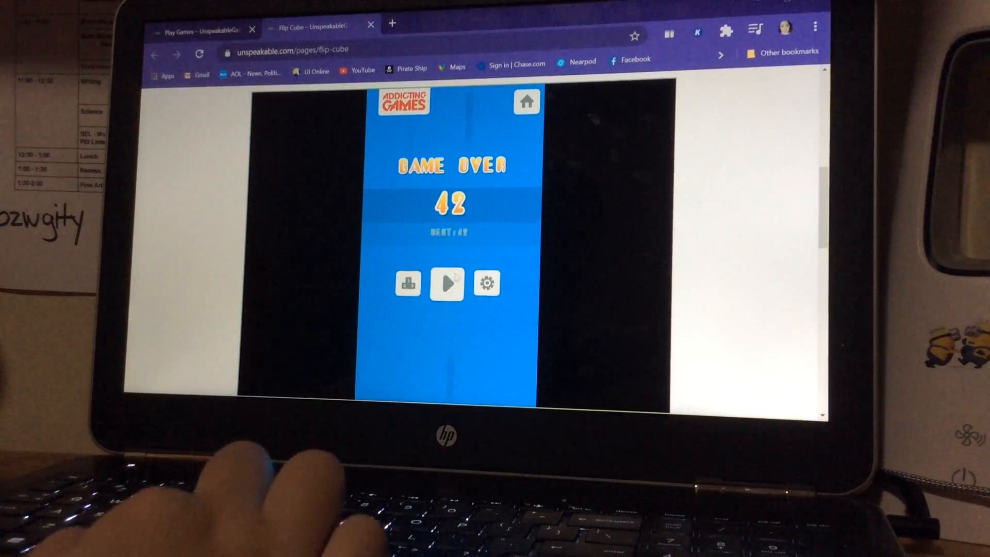
Play another Flip Cube round, ending at 8 with best still 42.
{"action": "left_click", "coordinate": [447, 283]}
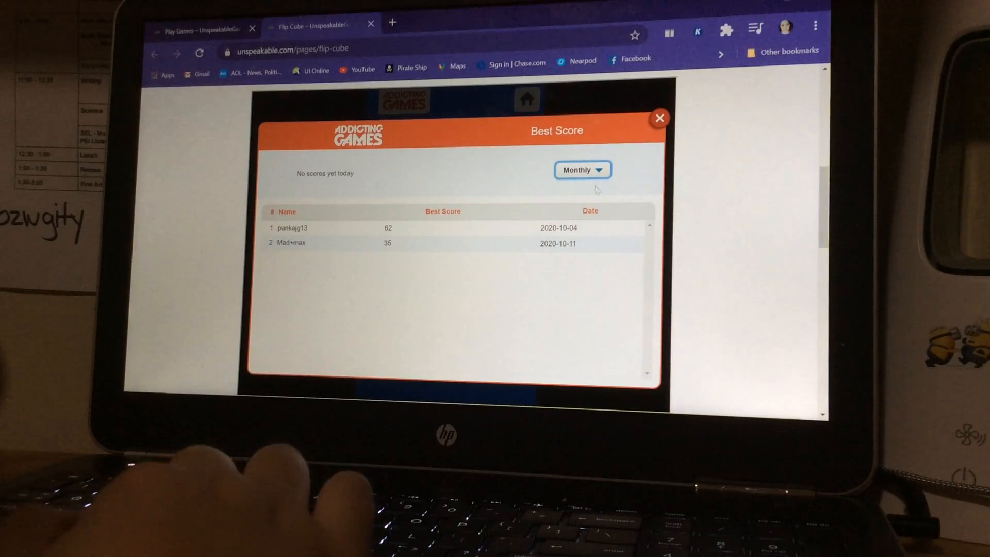
View the Best Score rankings for Weekly then Daily periods, then close them.
{"action": "left_click", "coordinate": [581, 170]}
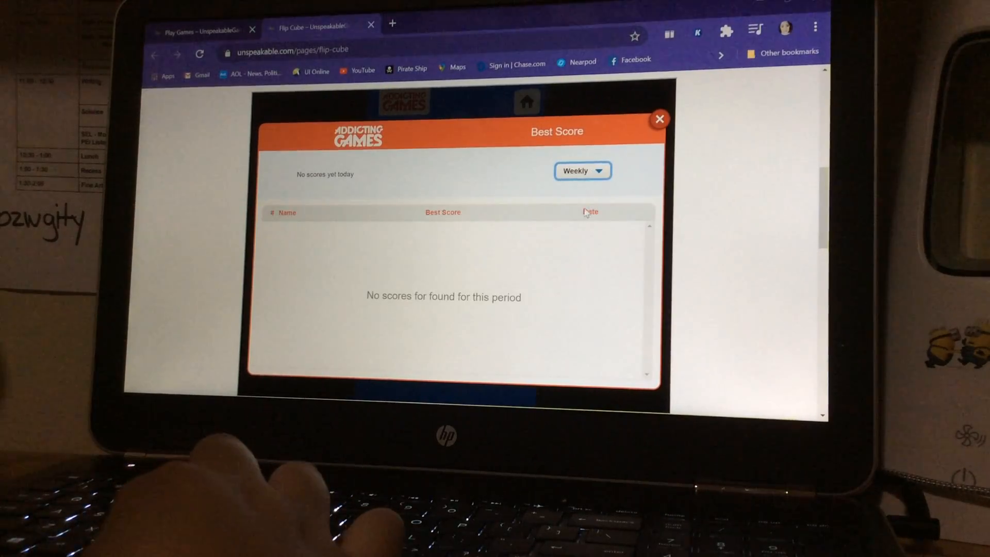
{"action": "left_click", "coordinate": [580, 170]}
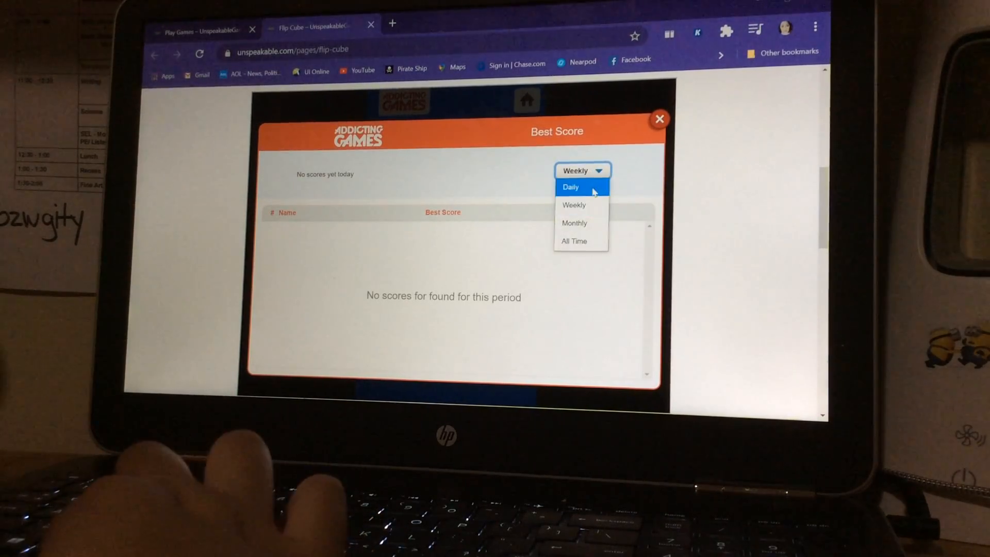
{"action": "left_click", "coordinate": [570, 186]}
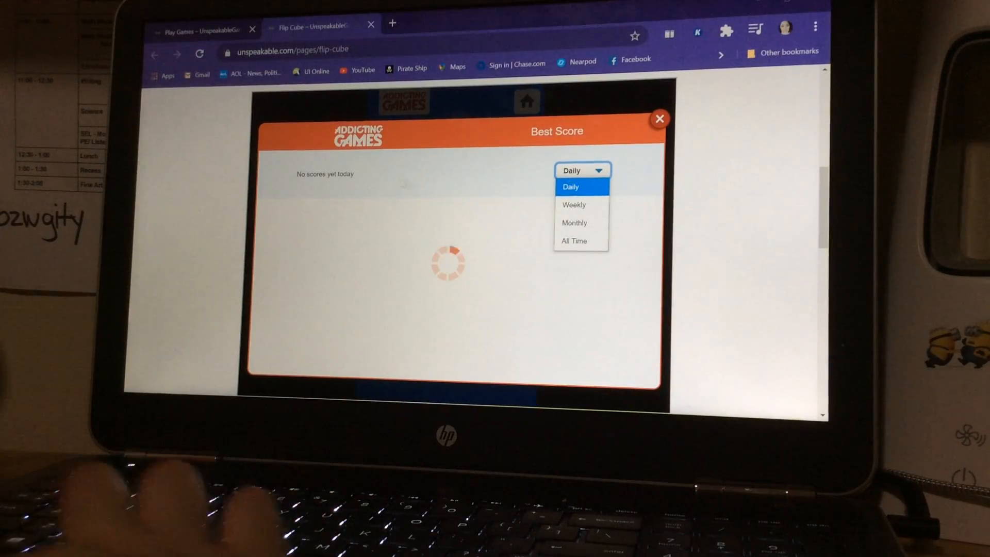
{"action": "left_click", "coordinate": [571, 187]}
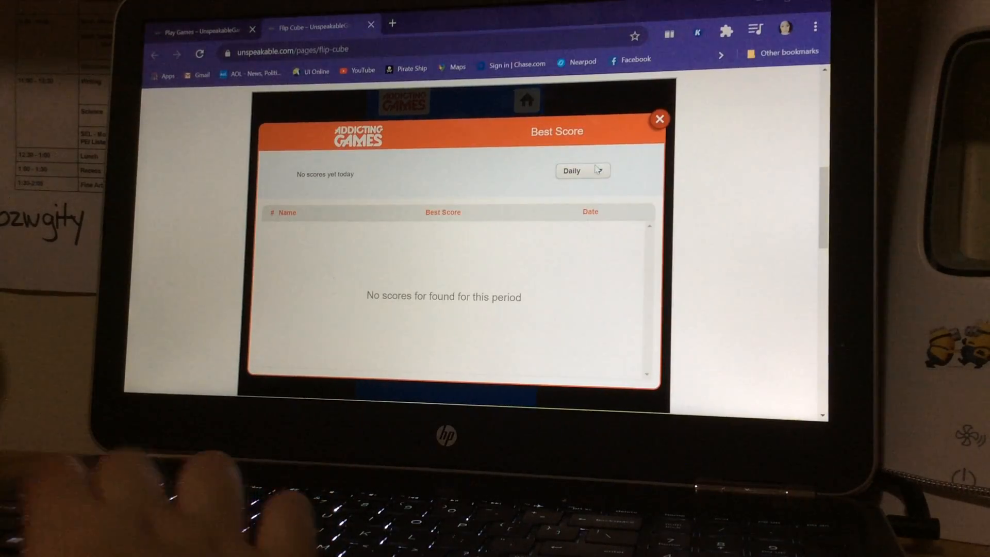
{"action": "left_click", "coordinate": [580, 170]}
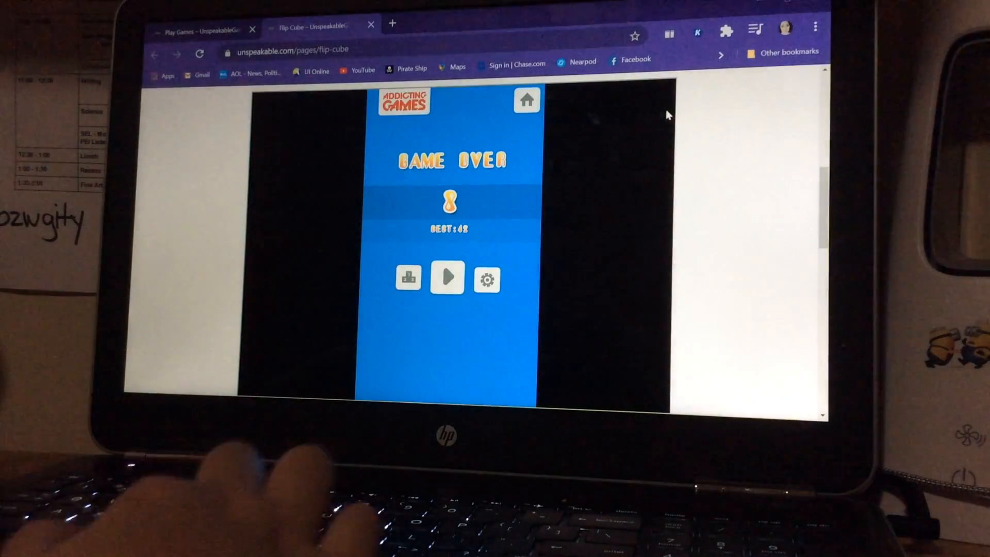
Replay Flip Cube rounds ending at 1 and 5, then return to the games list.
{"action": "left_click", "coordinate": [447, 279]}
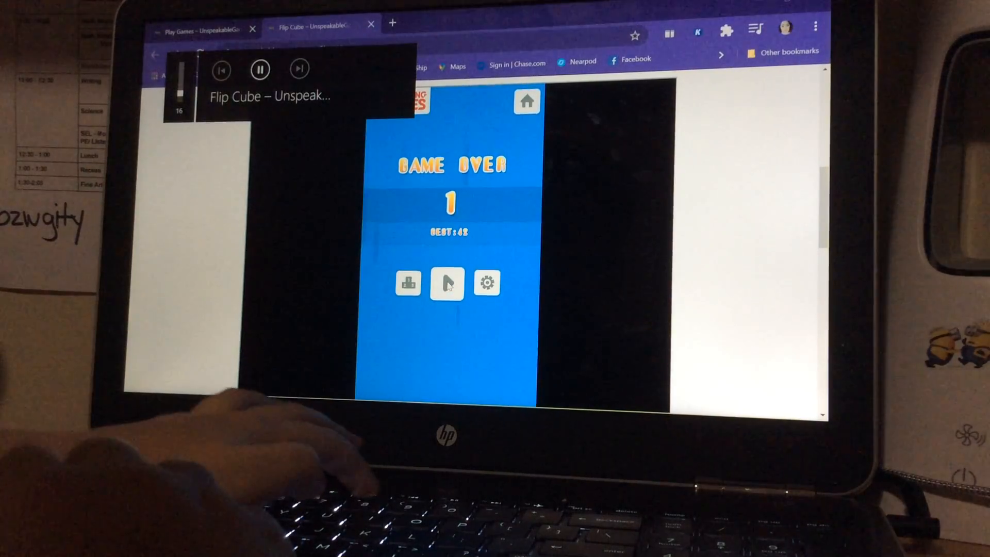
{"action": "left_click", "coordinate": [446, 283]}
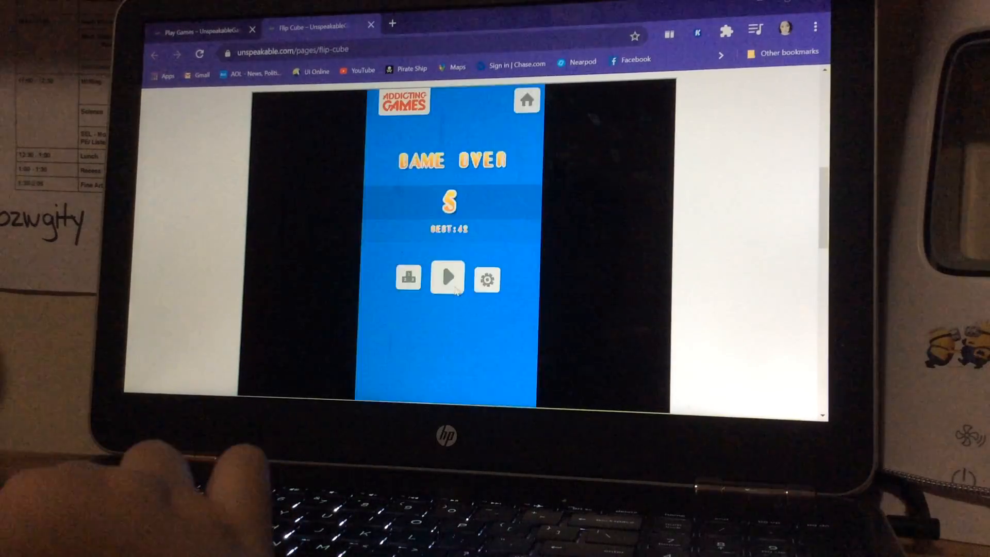
{"action": "left_click", "coordinate": [448, 278]}
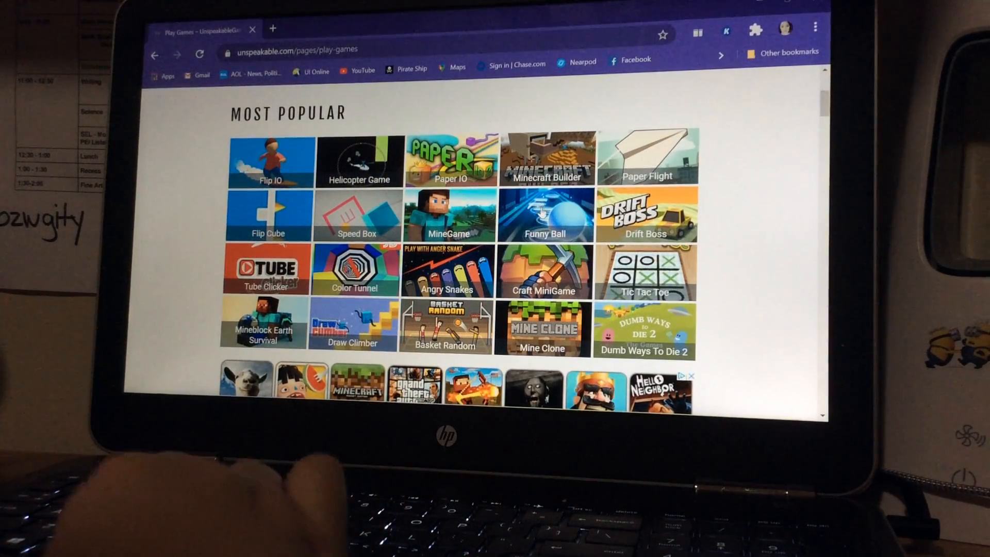
Launch Funny Ball from the games list and play a first run scoring 269.
{"action": "left_click", "coordinate": [543, 215]}
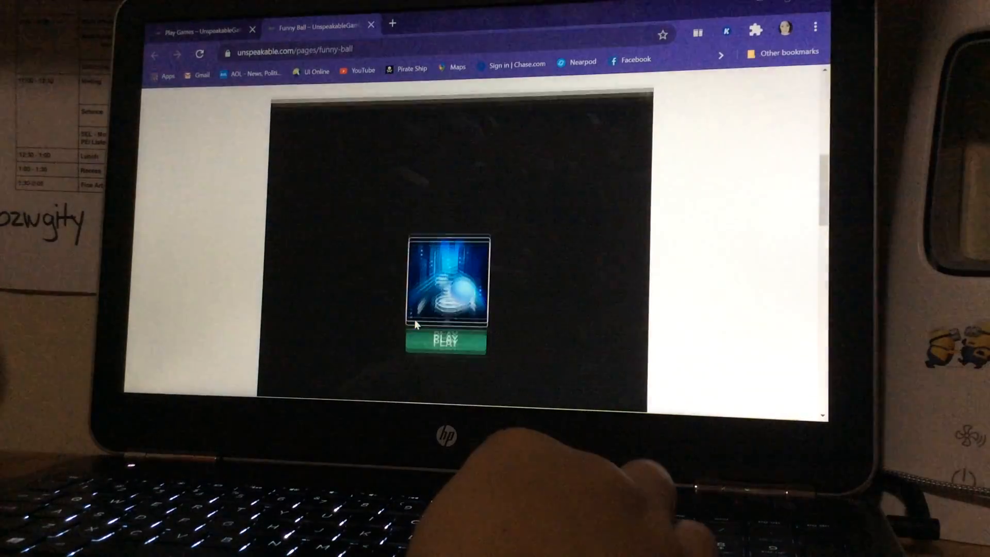
{"action": "left_click", "coordinate": [447, 341]}
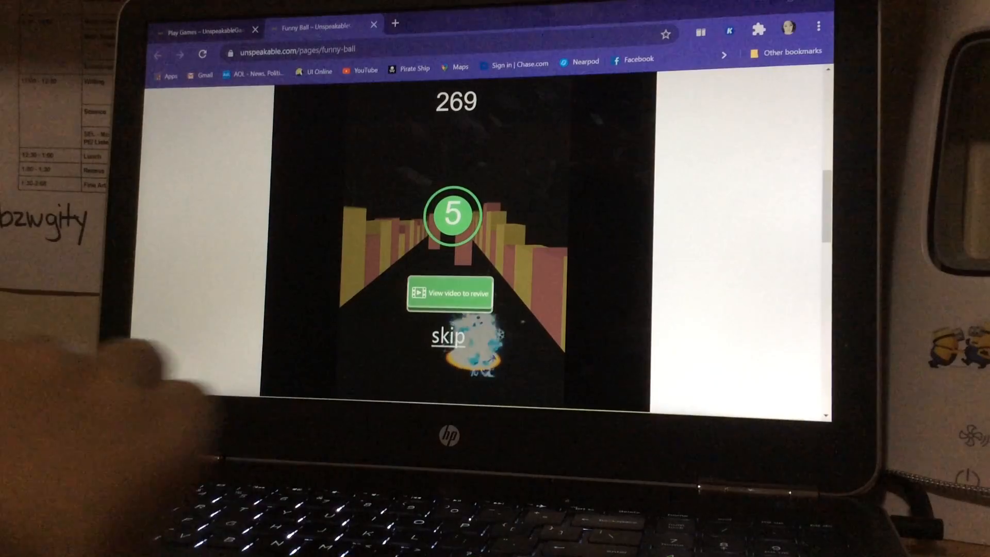
{"action": "left_click", "coordinate": [449, 336]}
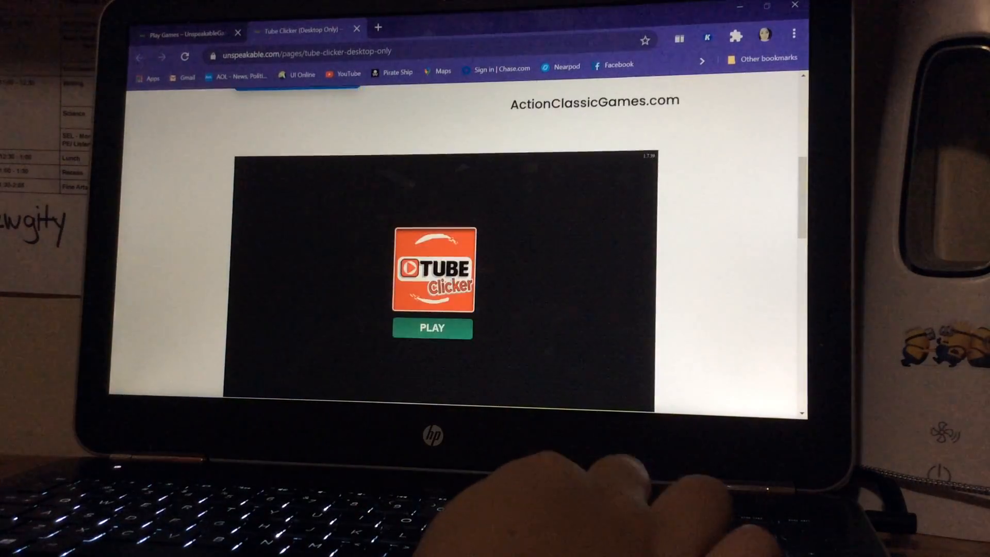
Start Tube Clicker from its title screen and load into the FunVideos channel.
{"action": "left_click", "coordinate": [432, 327]}
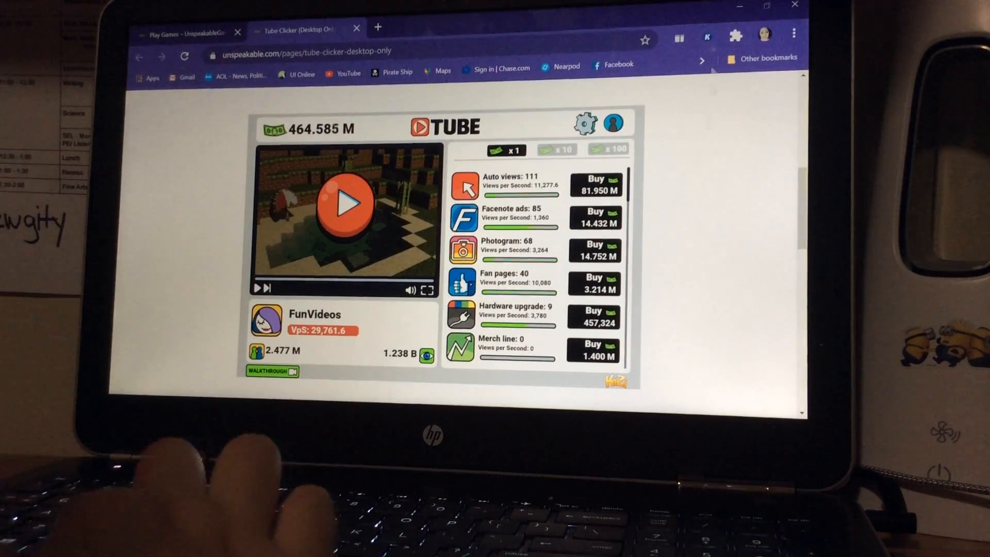
Buy Auto views to 115, Facenote ads to 88, Fan pages to 41, Hardware upgrade to 13.
{"action": "left_click", "coordinate": [594, 185]}
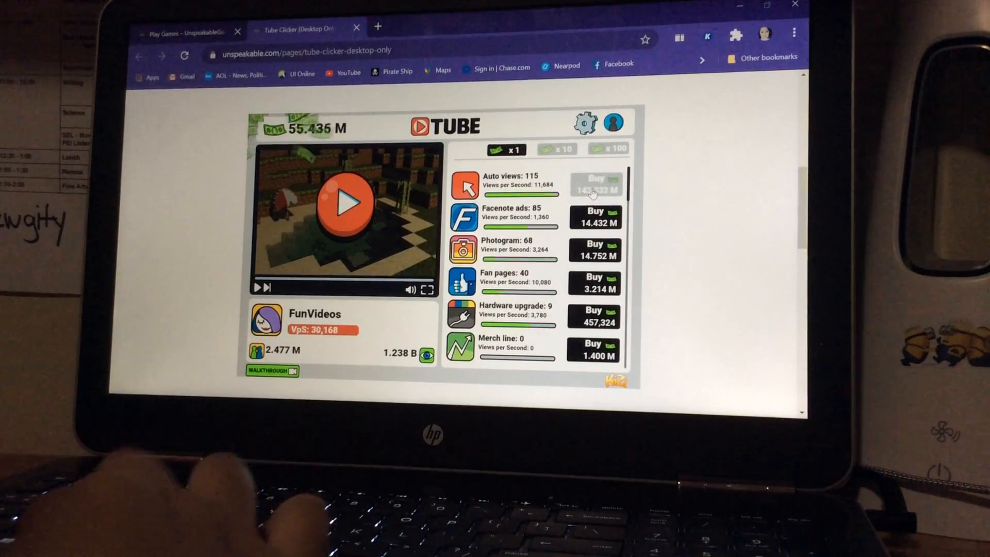
{"action": "left_click", "coordinate": [594, 218]}
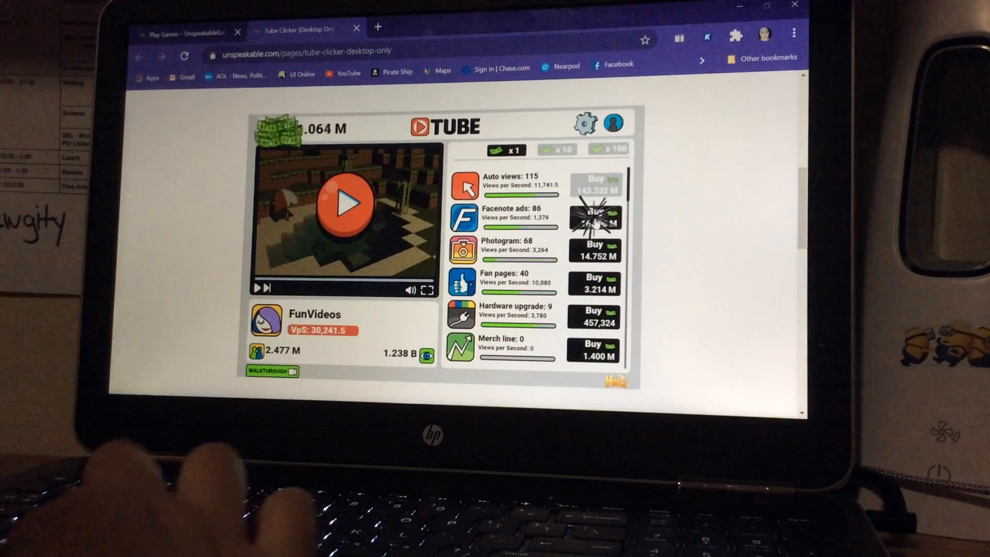
{"action": "left_click", "coordinate": [594, 217]}
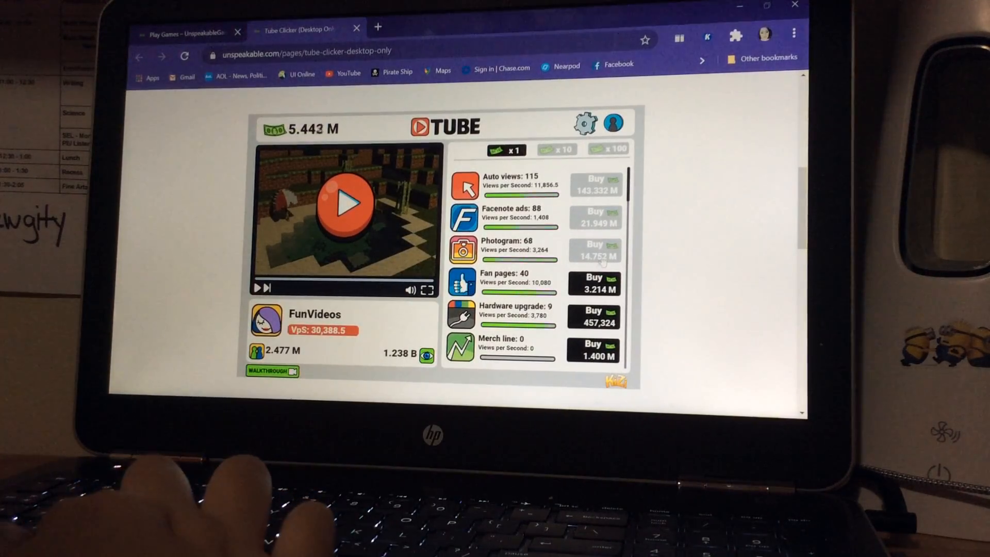
{"action": "left_click", "coordinate": [594, 283]}
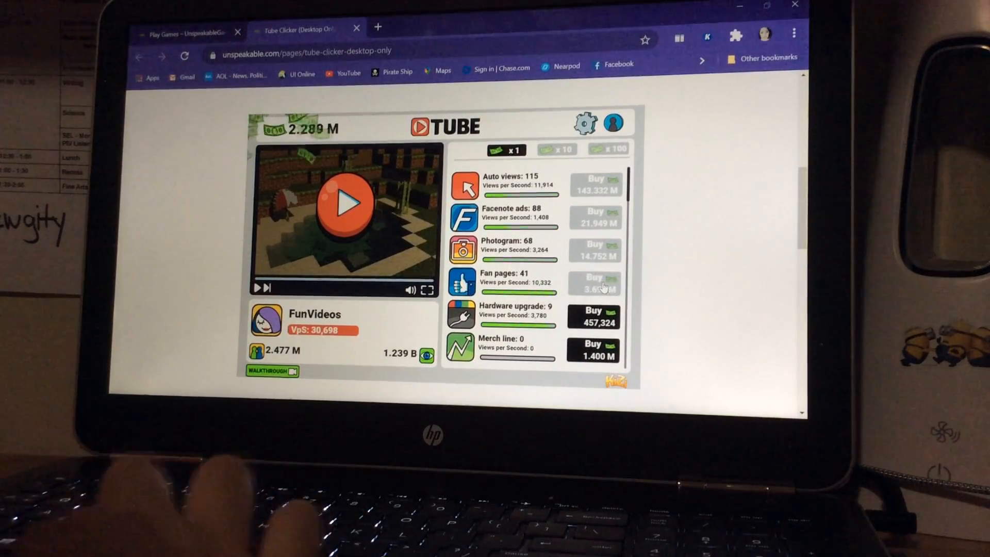
{"action": "left_click", "coordinate": [594, 316]}
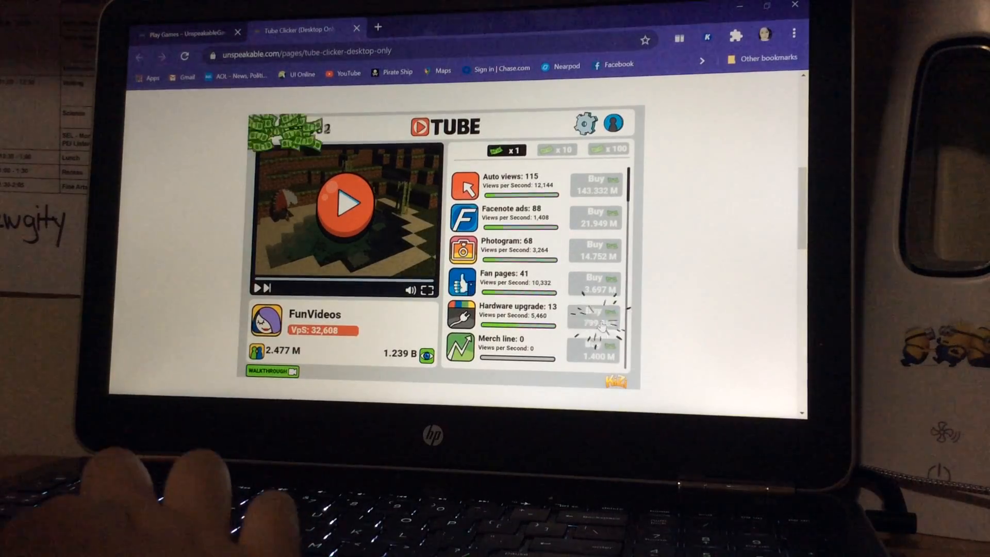
{"action": "left_click", "coordinate": [594, 315]}
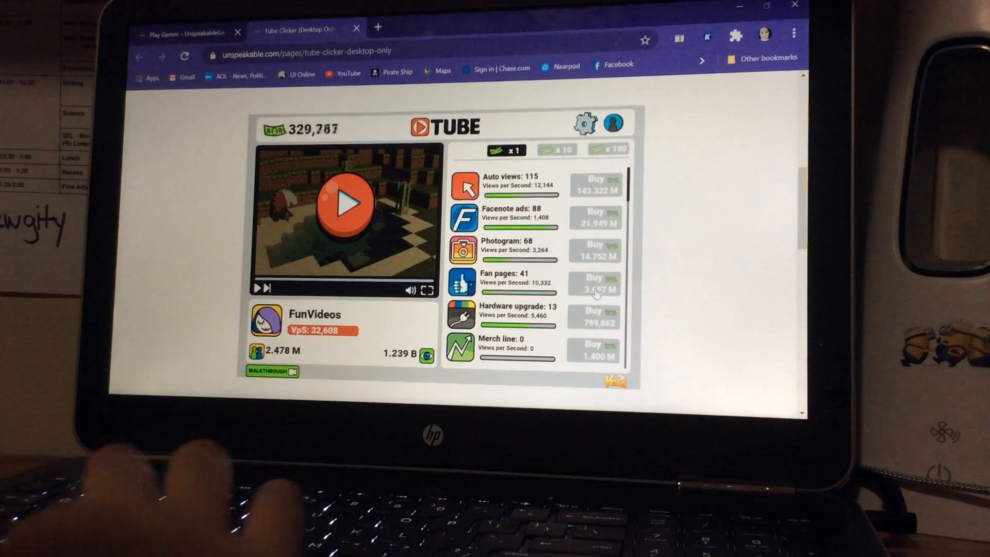
Click the video to grow cash to 1.728 M, then close the Tube Clicker tab.
{"action": "scroll", "scroll_direction": "down", "scroll_amount": 3}
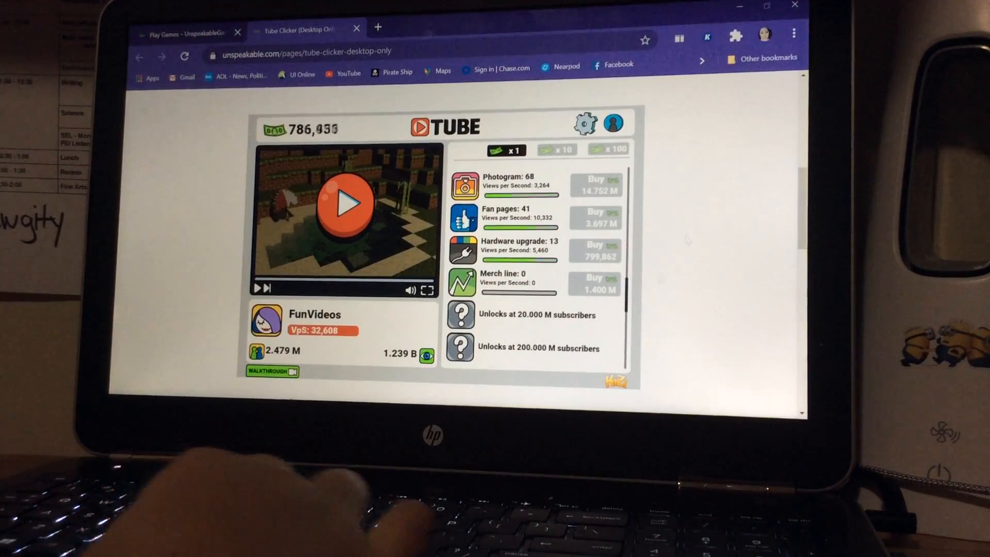
{"action": "left_click", "coordinate": [594, 251]}
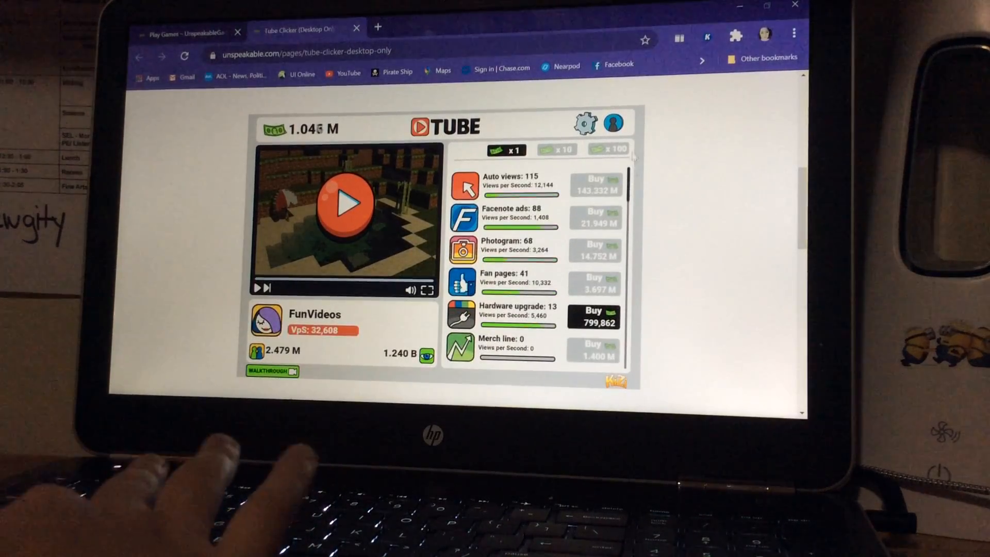
{"action": "left_click", "coordinate": [344, 202]}
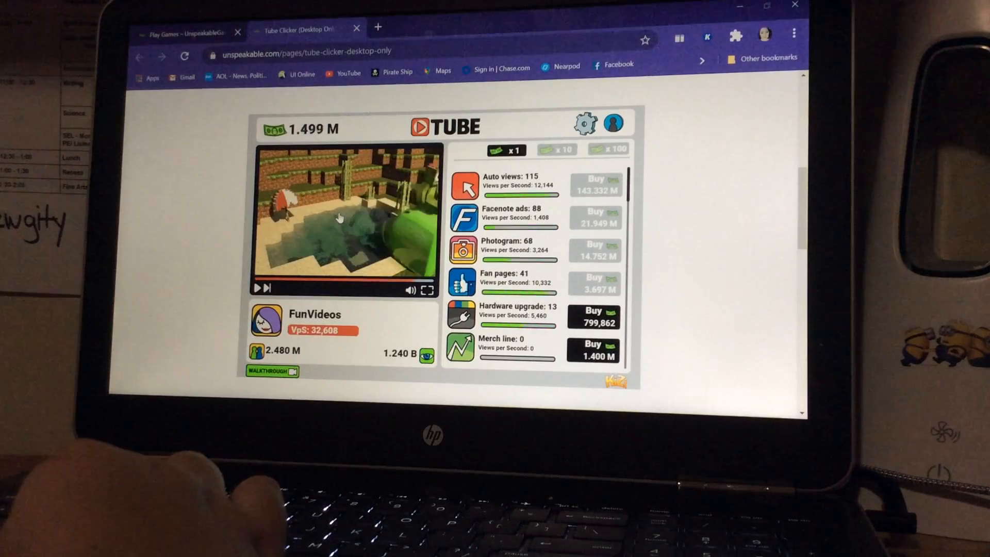
{"action": "left_click", "coordinate": [347, 215]}
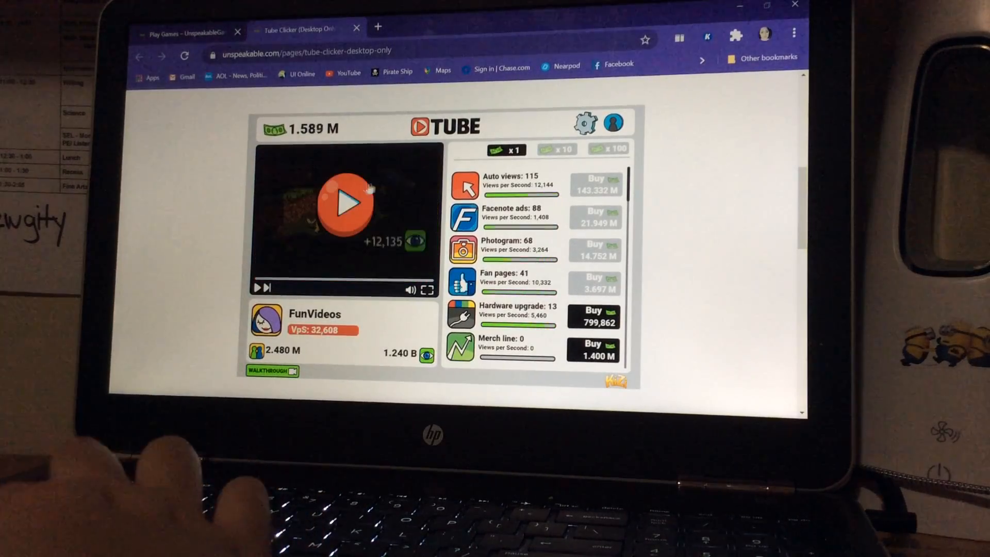
{"action": "left_click", "coordinate": [345, 203]}
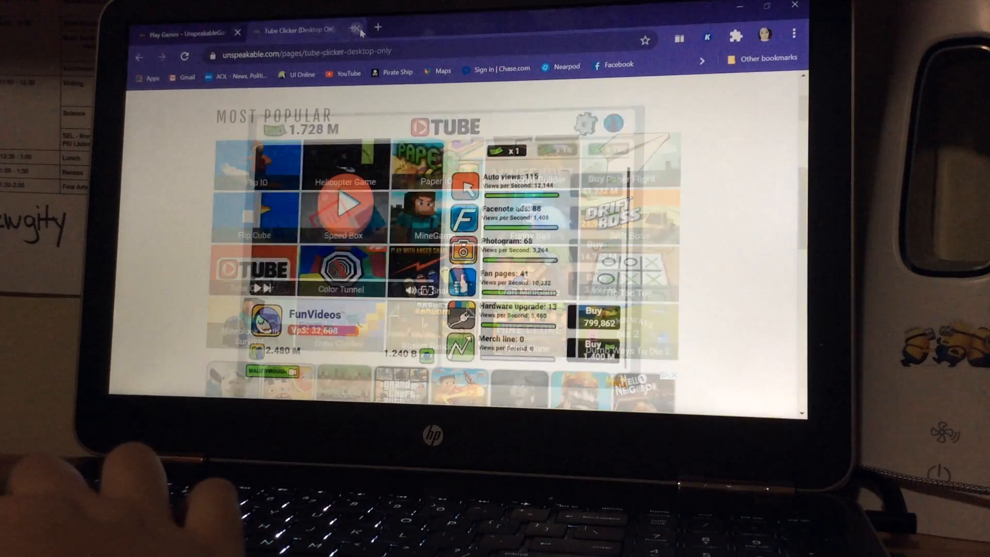
Find Drift Boss in the popular games list and open it in a new tab.
{"action": "left_click", "coordinate": [357, 30]}
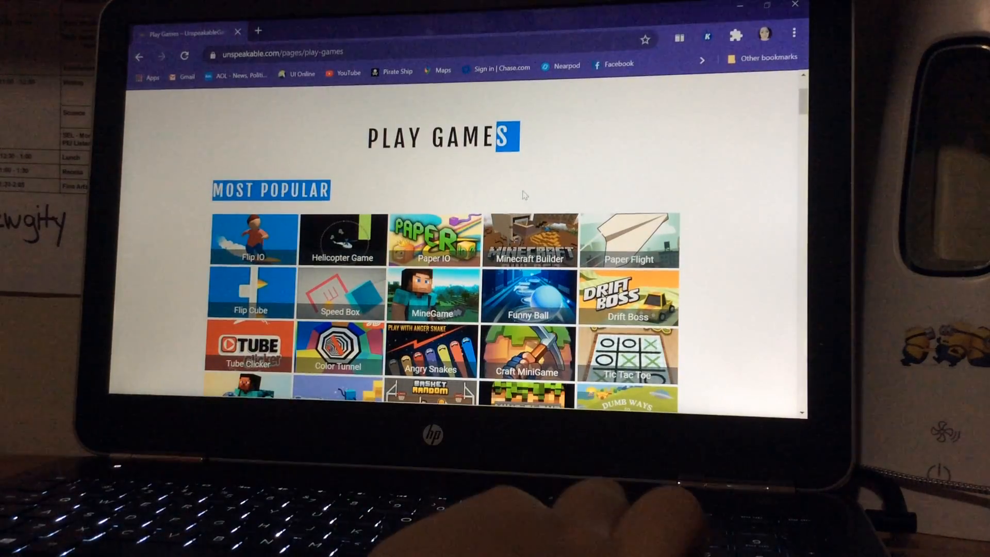
{"action": "scroll", "scroll_direction": "down", "scroll_amount": 3}
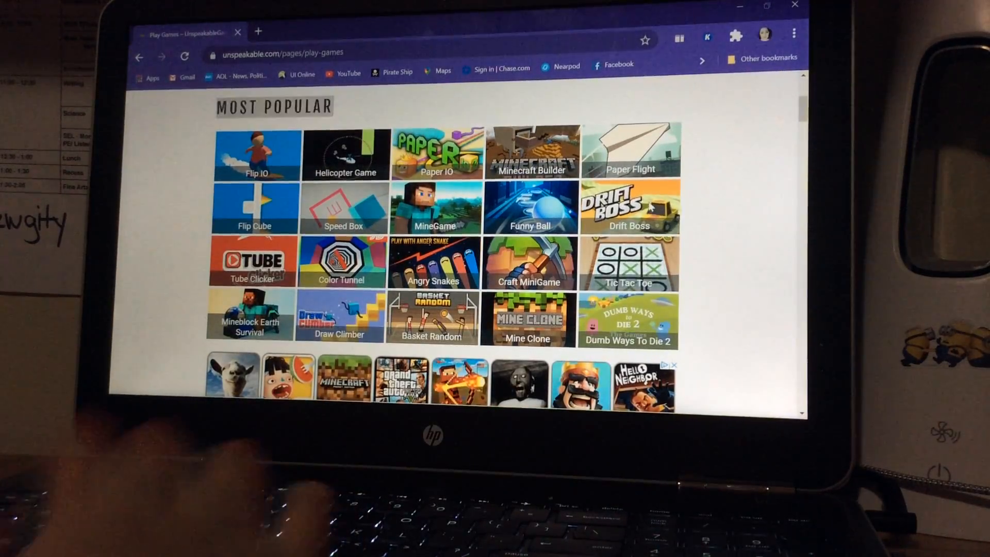
{"action": "left_click", "coordinate": [629, 205]}
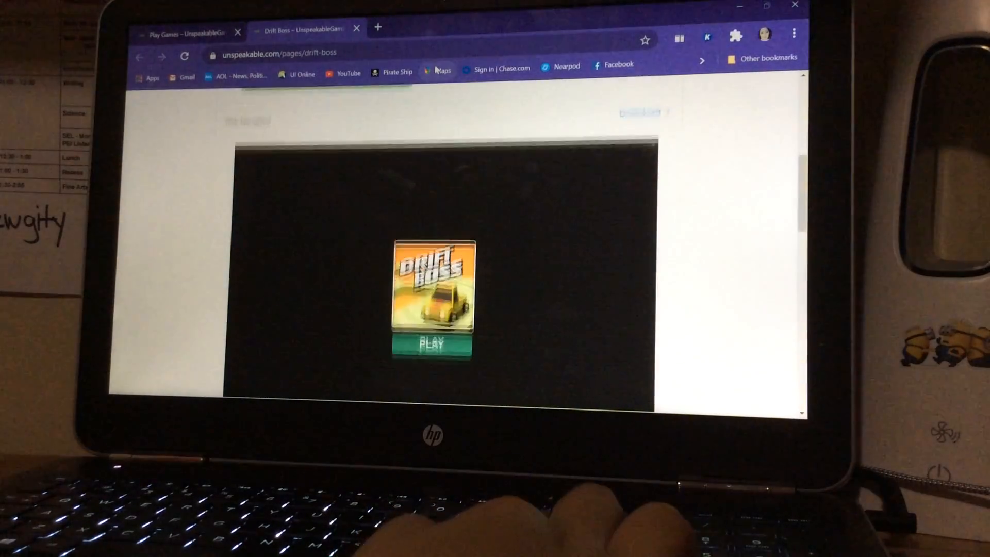
{"action": "scroll", "scroll_direction": "down", "scroll_amount": 3}
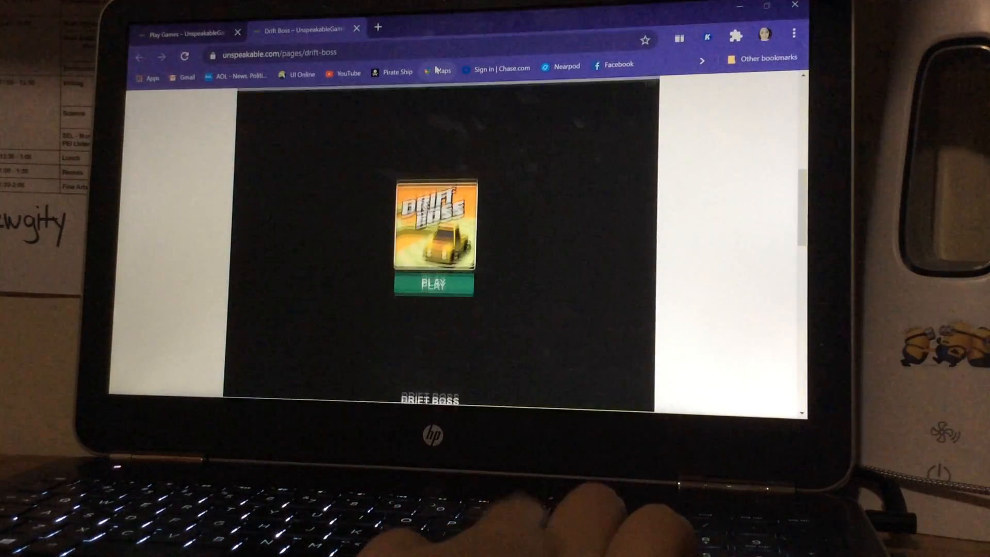
Launch Drift Boss and tap to start, reaching its main menu.
{"action": "left_click", "coordinate": [432, 283]}
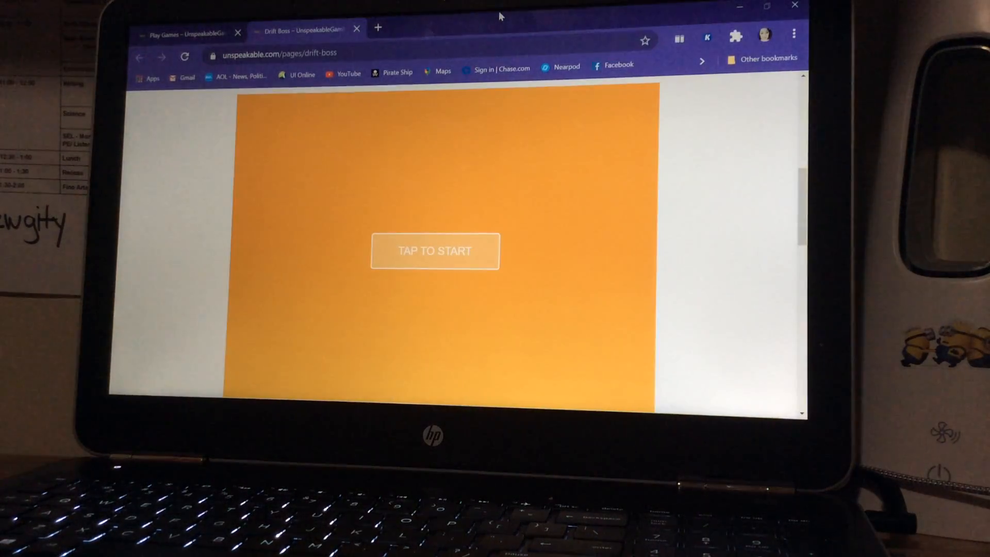
{"action": "left_click", "coordinate": [434, 250]}
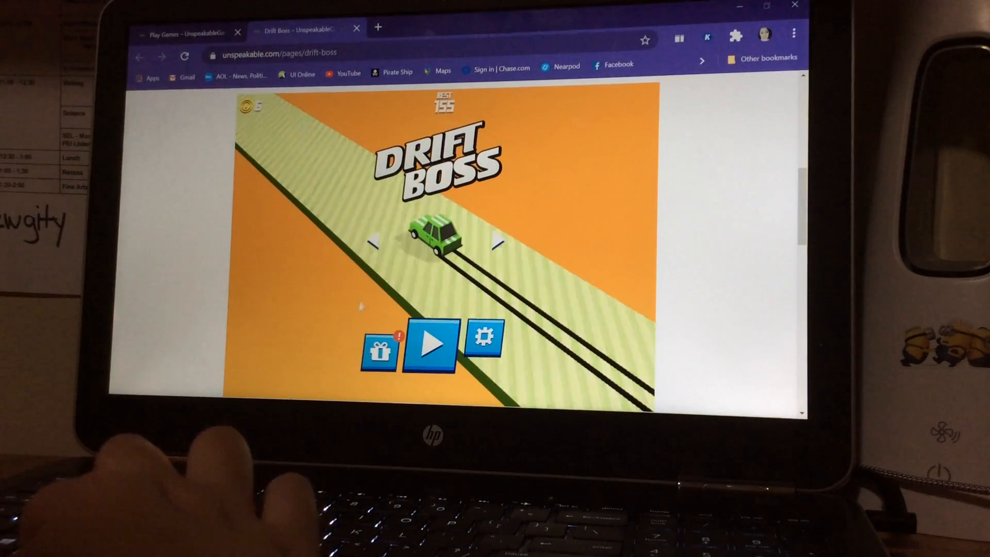
Drift until the car falls off, ending the round at 74 against a best of 155.
{"action": "left_click", "coordinate": [430, 345]}
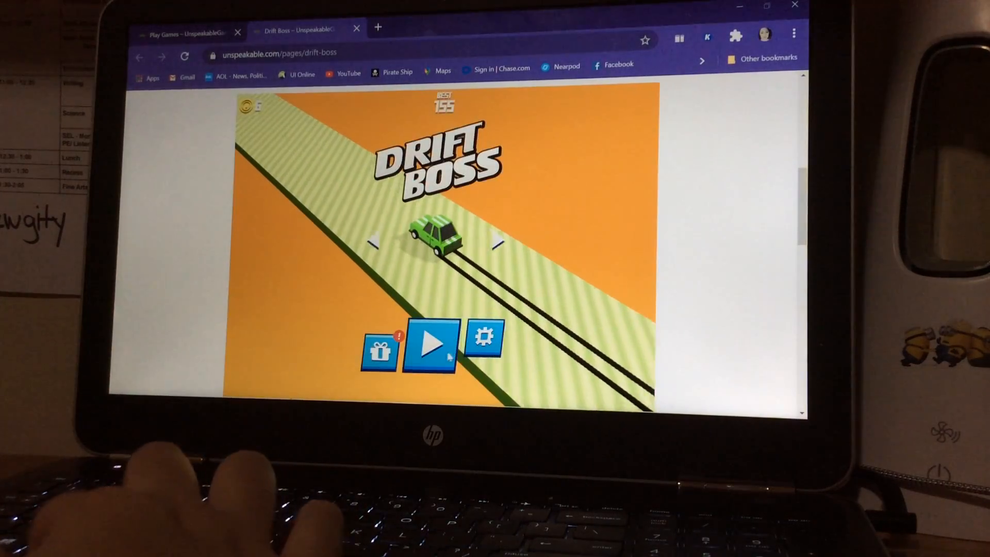
{"action": "left_click", "coordinate": [431, 344]}
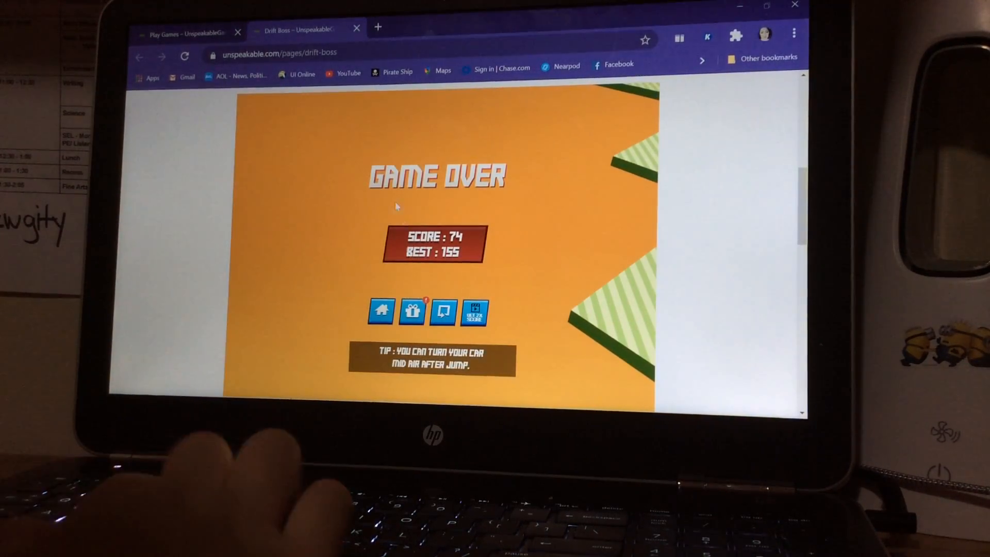
Collect the day 2 daily reward of 3 Double Score boosters and close the rewards.
{"action": "left_click", "coordinate": [412, 312]}
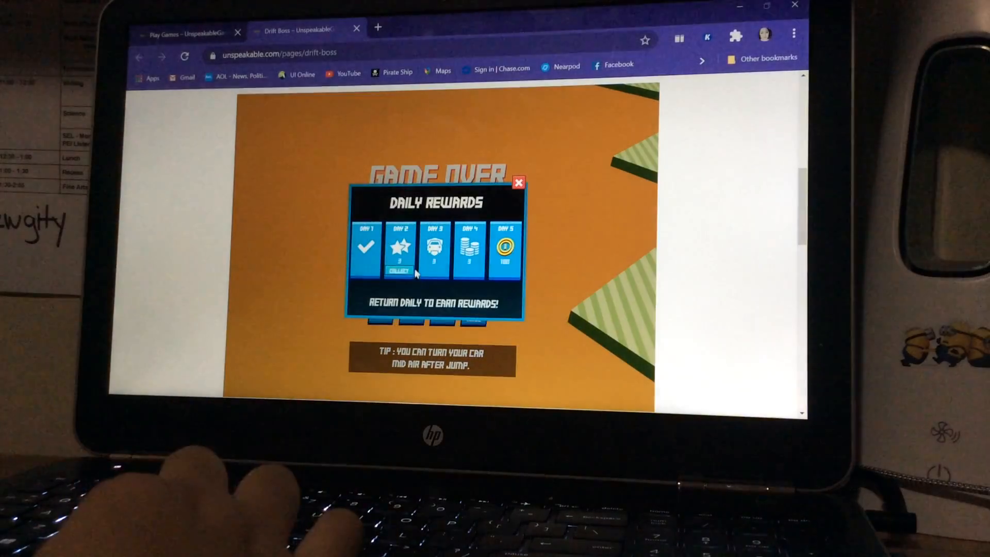
{"action": "left_click", "coordinate": [399, 270]}
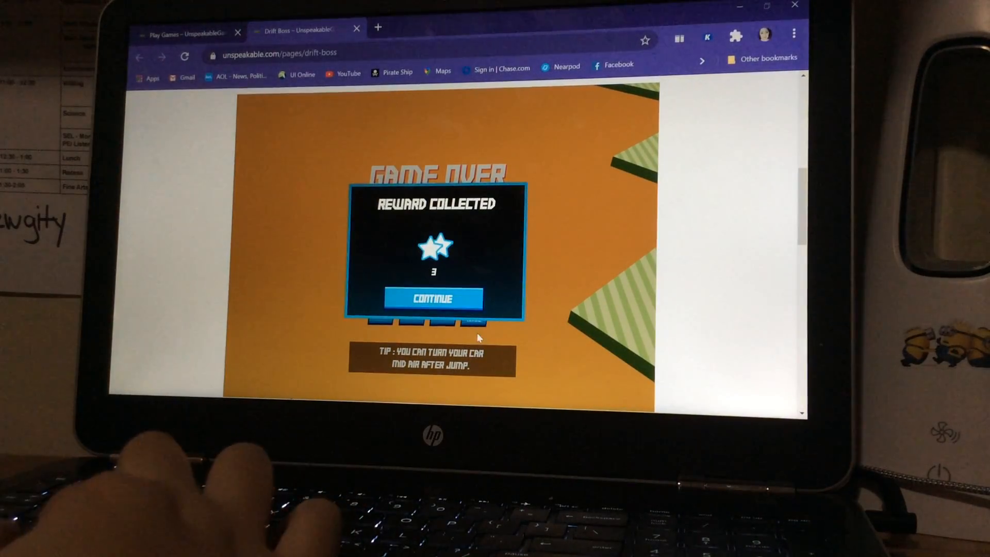
{"action": "left_click", "coordinate": [433, 298]}
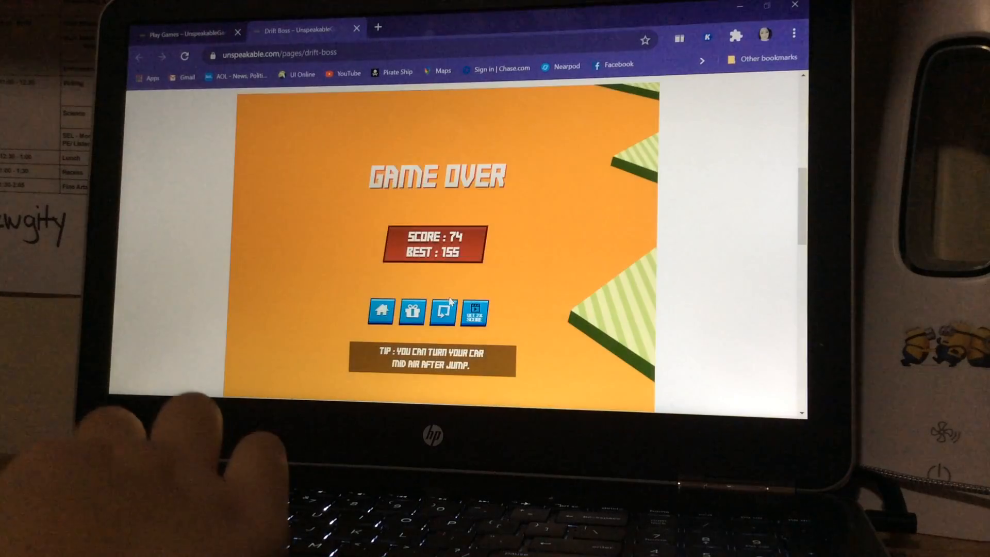
{"action": "left_click", "coordinate": [411, 311]}
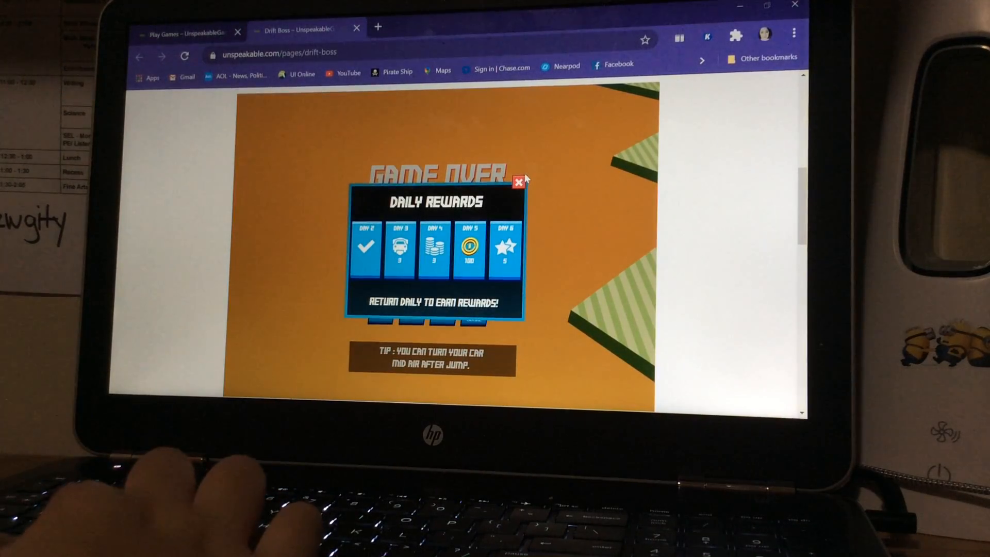
{"action": "left_click", "coordinate": [519, 184]}
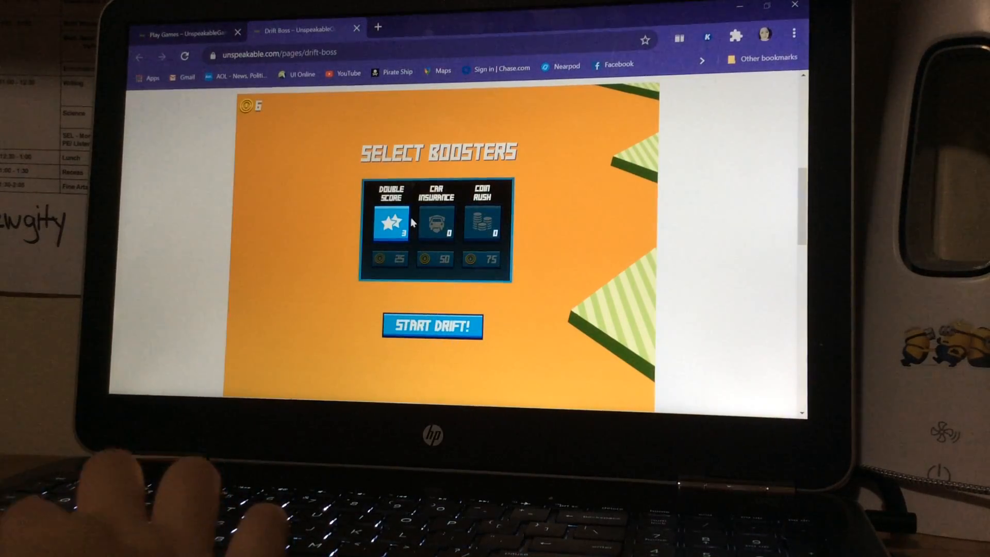
Select the Double Score booster and start a new drift run.
{"action": "left_click", "coordinate": [390, 224]}
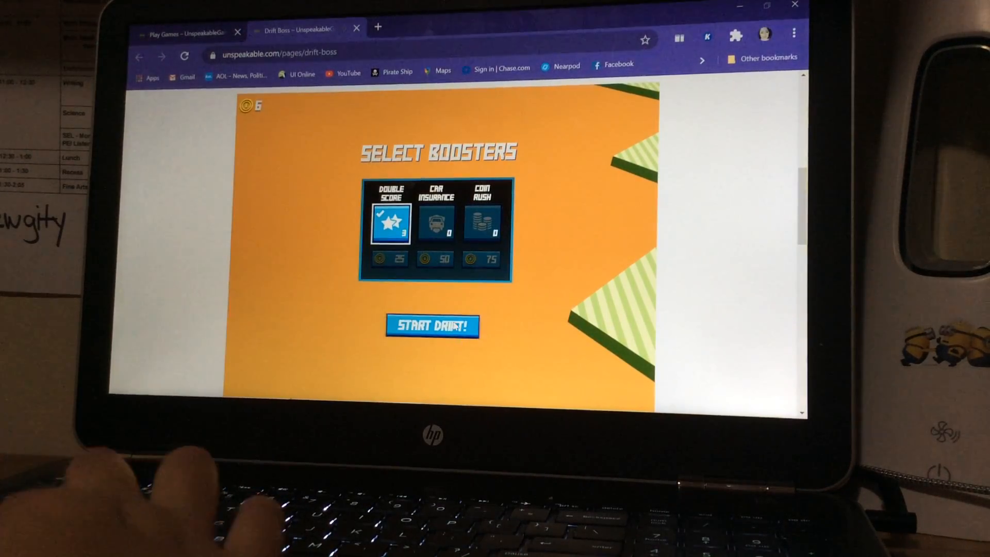
{"action": "left_click", "coordinate": [432, 325]}
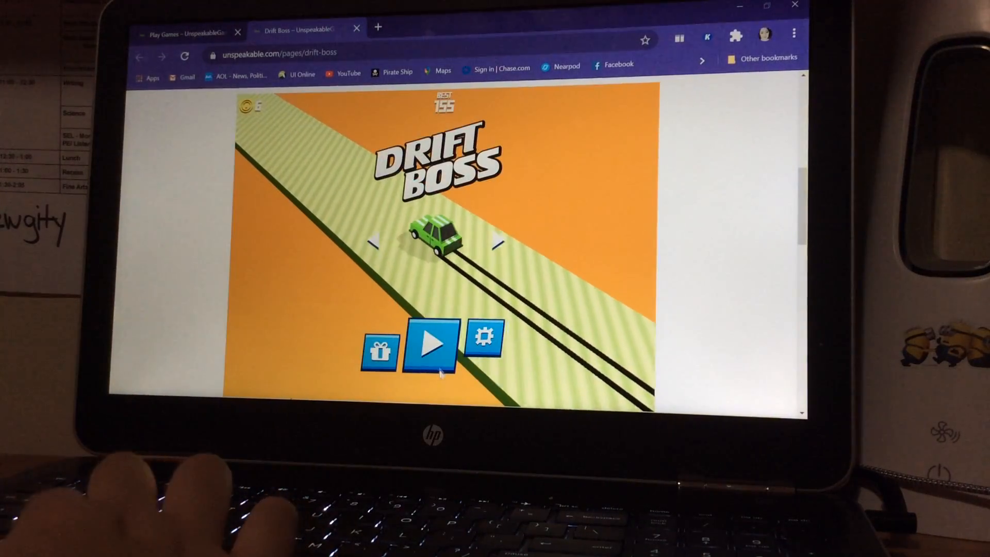
Drive a Drift Boss run to a new best of 171, then dismiss the Daily Rewards panel.
{"action": "left_click", "coordinate": [432, 344]}
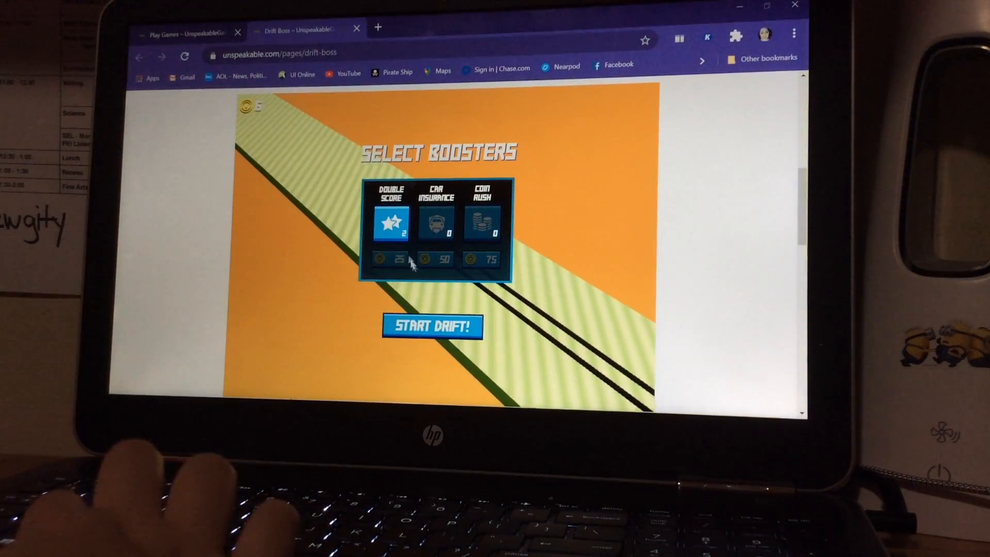
{"action": "left_click", "coordinate": [432, 327]}
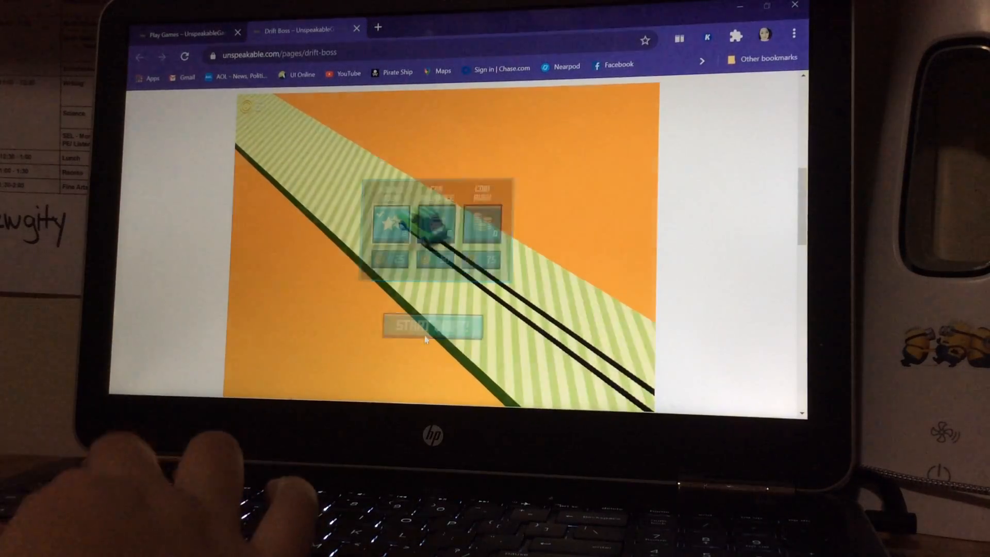
{"action": "left_click", "coordinate": [433, 326]}
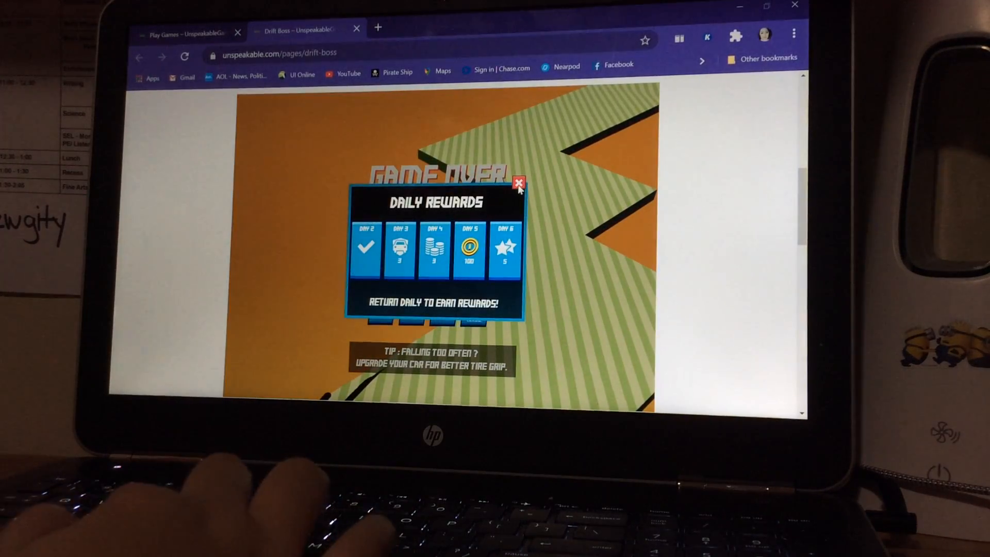
{"action": "left_click", "coordinate": [518, 184]}
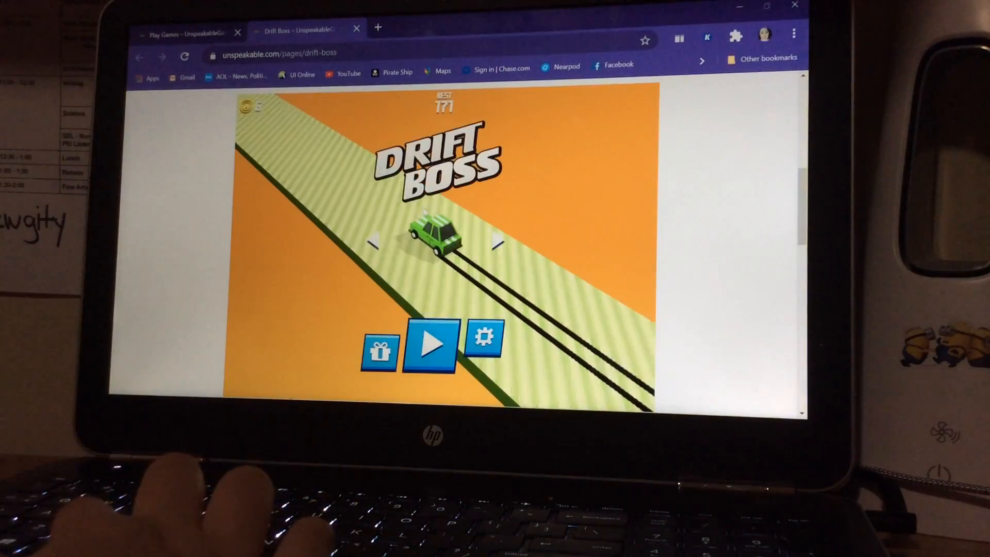
Start a Drift Boss run with the Double Score booster ticked and drive until game over.
{"action": "left_click", "coordinate": [431, 347]}
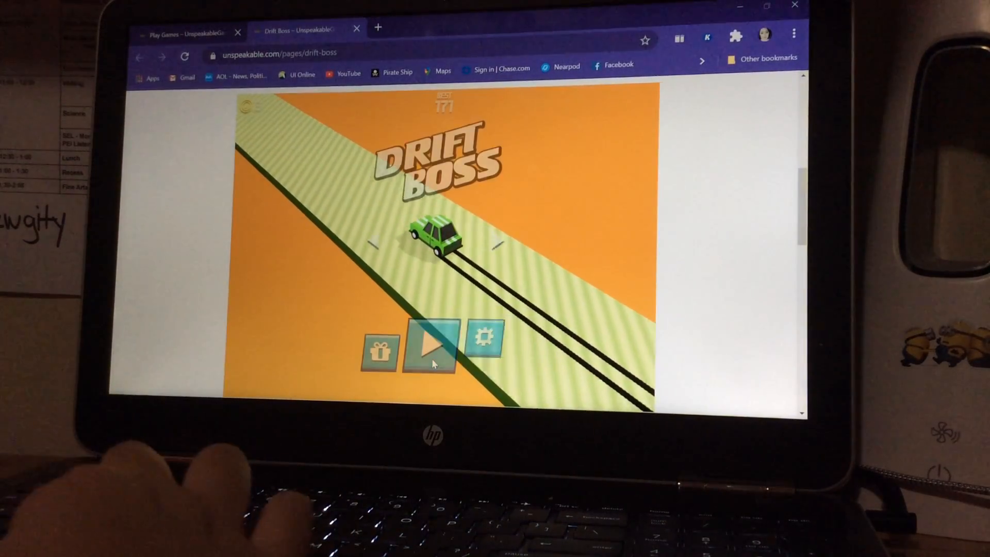
{"action": "left_click", "coordinate": [430, 346]}
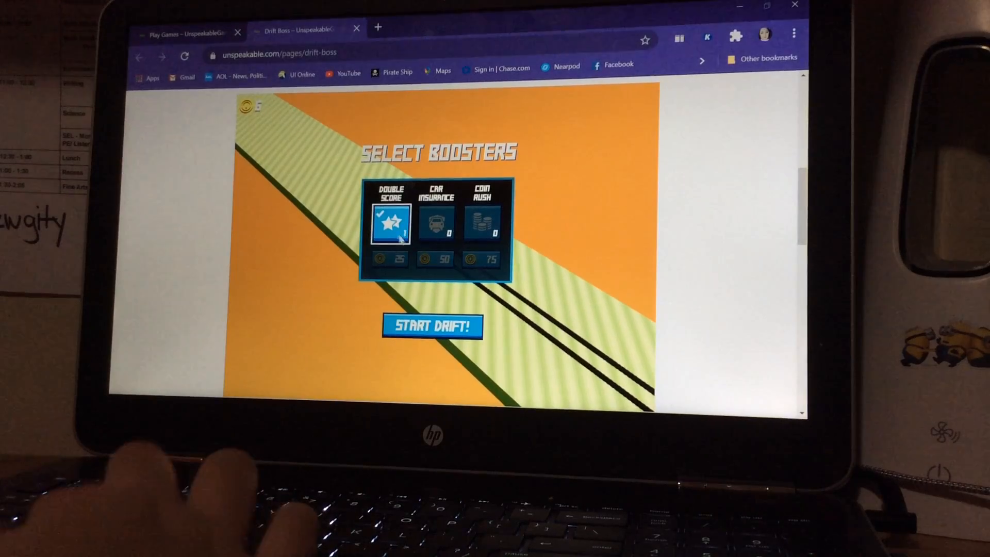
{"action": "left_click", "coordinate": [432, 327]}
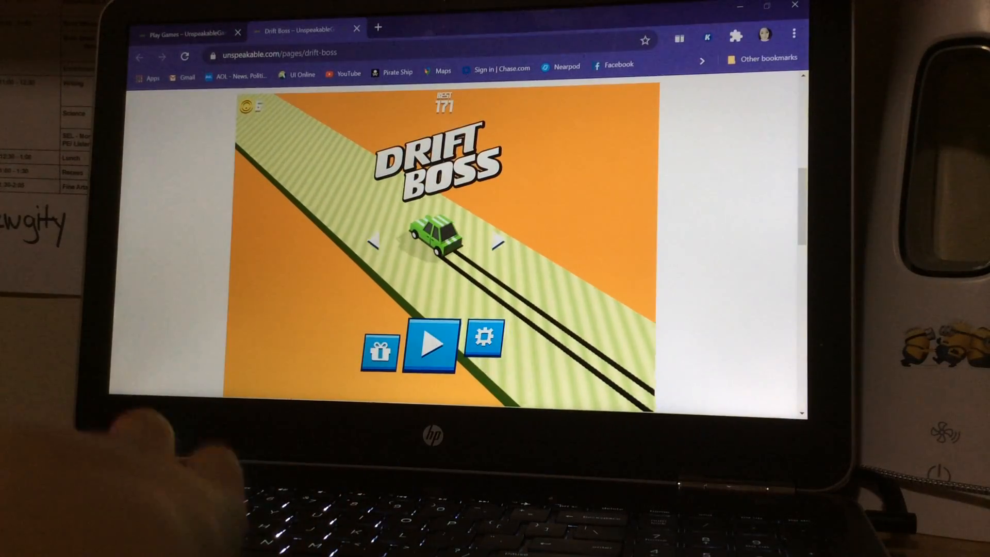
Drive two more Drift Boss runs from the booster screen, the last ending at 59.
{"action": "left_click", "coordinate": [430, 345]}
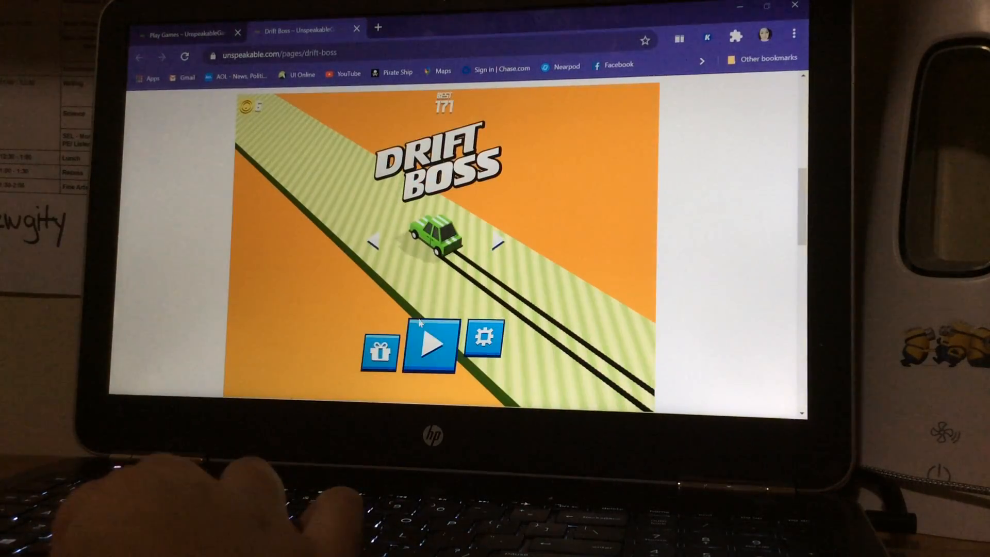
{"action": "left_click", "coordinate": [429, 344]}
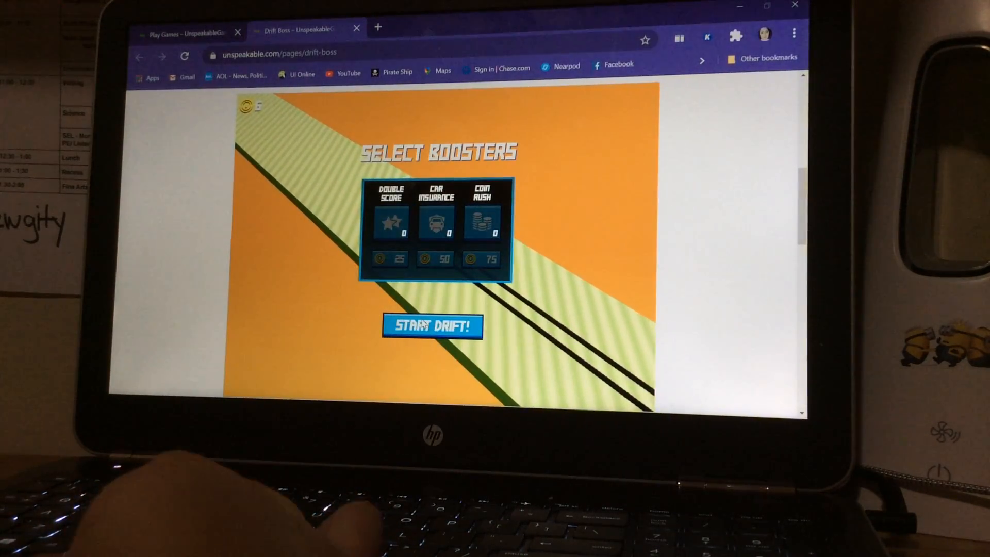
{"action": "left_click", "coordinate": [432, 327]}
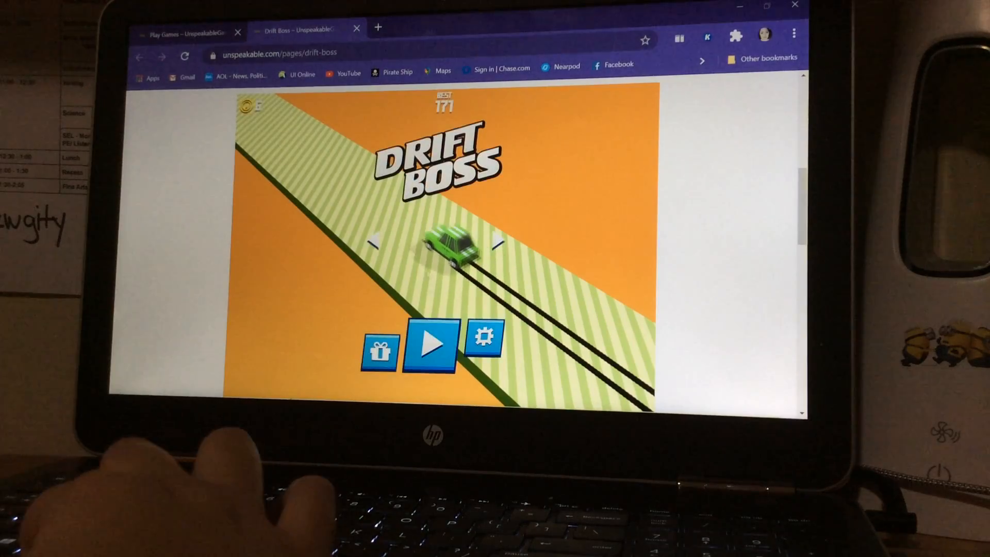
{"action": "left_click", "coordinate": [430, 345]}
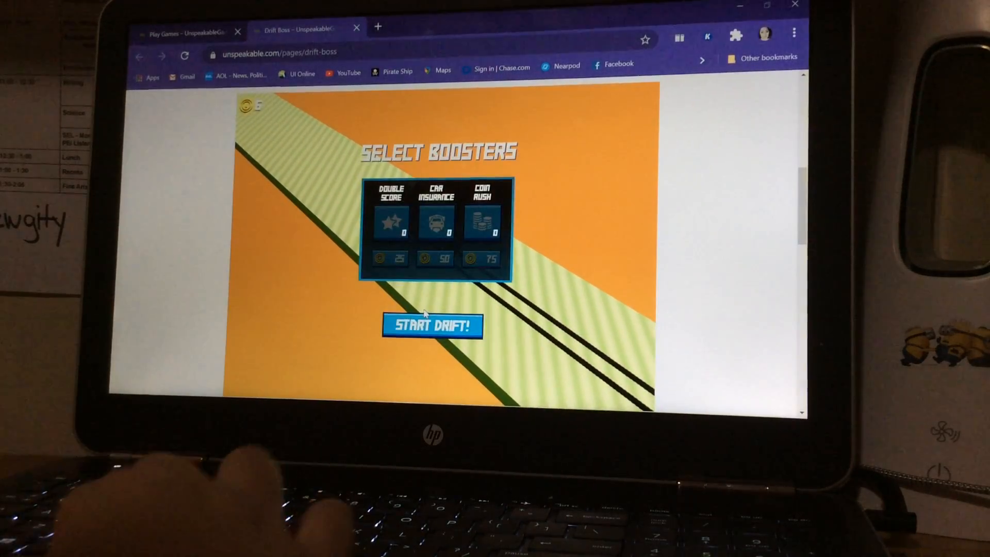
{"action": "left_click", "coordinate": [432, 326]}
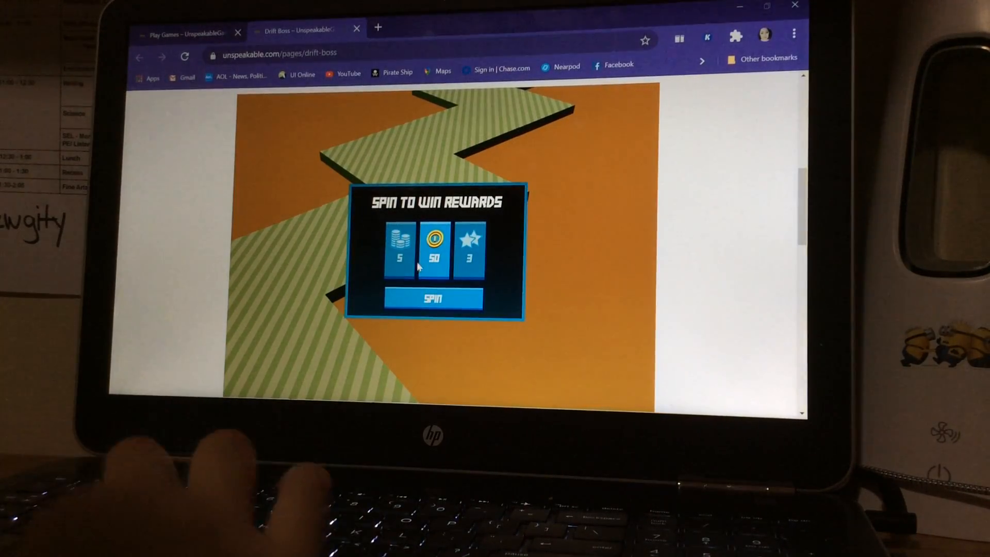
Spin the rewards box on Game Over and return to the Drift Boss title screen.
{"action": "left_click", "coordinate": [433, 297]}
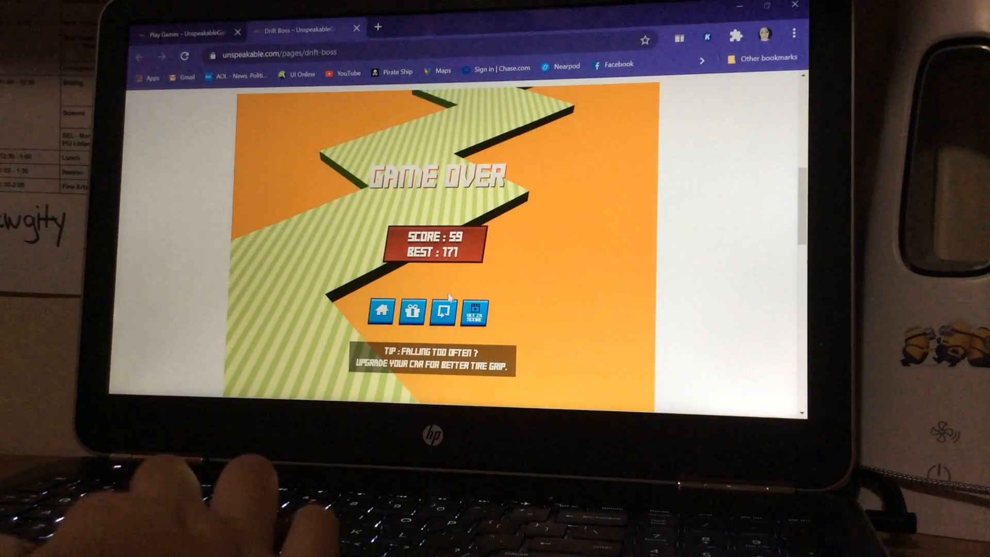
{"action": "left_click", "coordinate": [381, 312]}
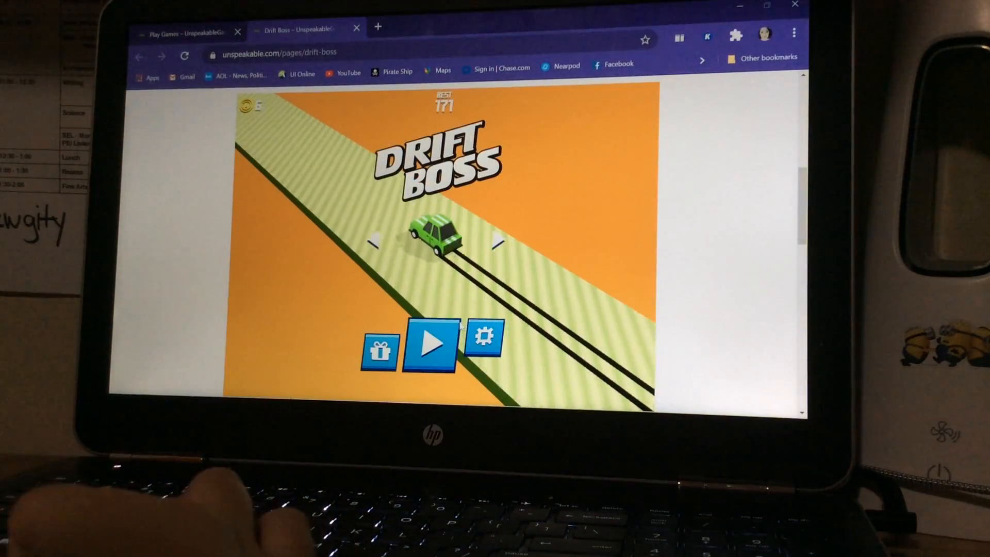
Drive Drift Boss runs with the Coin Rush booster, one ending at 40, returning to the title screen.
{"action": "left_click", "coordinate": [430, 346]}
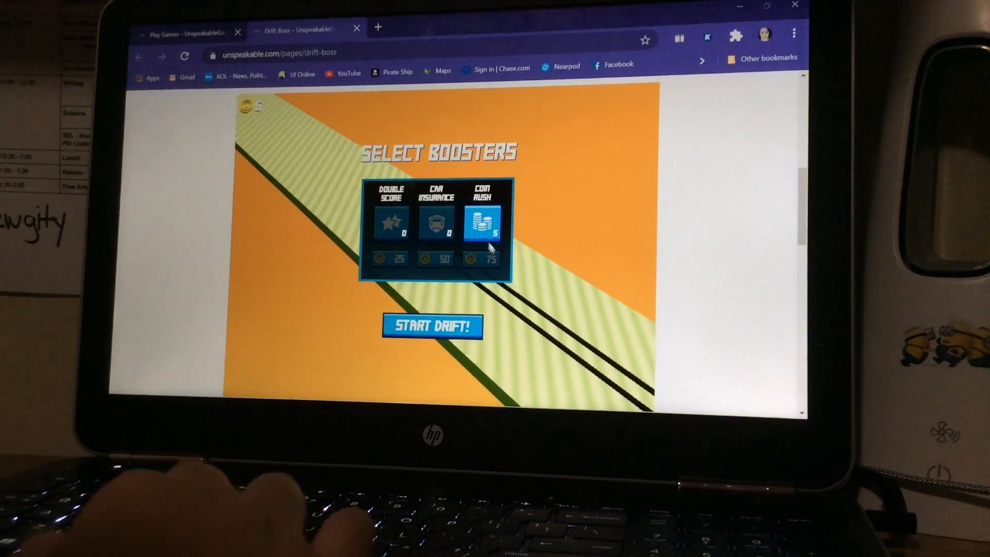
{"action": "left_click", "coordinate": [433, 327]}
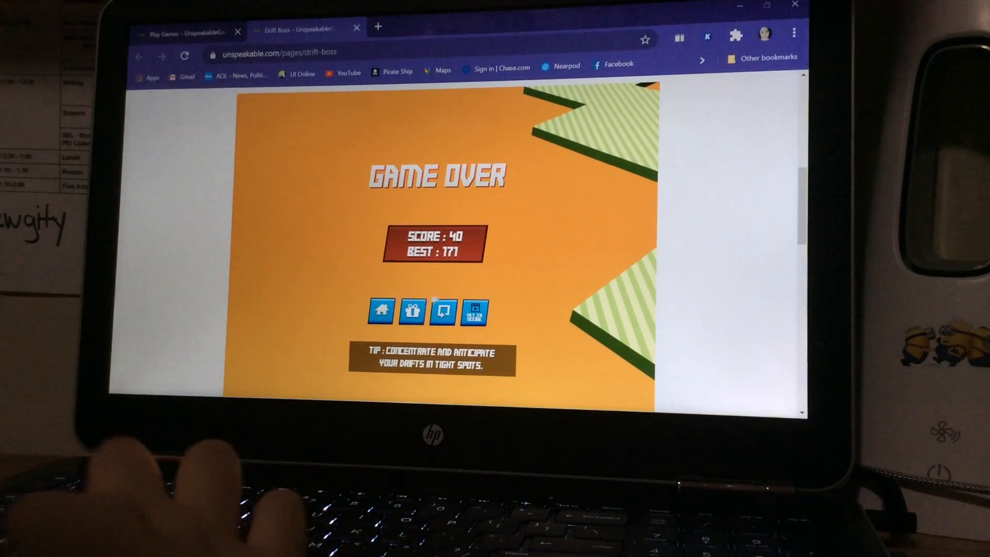
{"action": "left_click", "coordinate": [381, 312]}
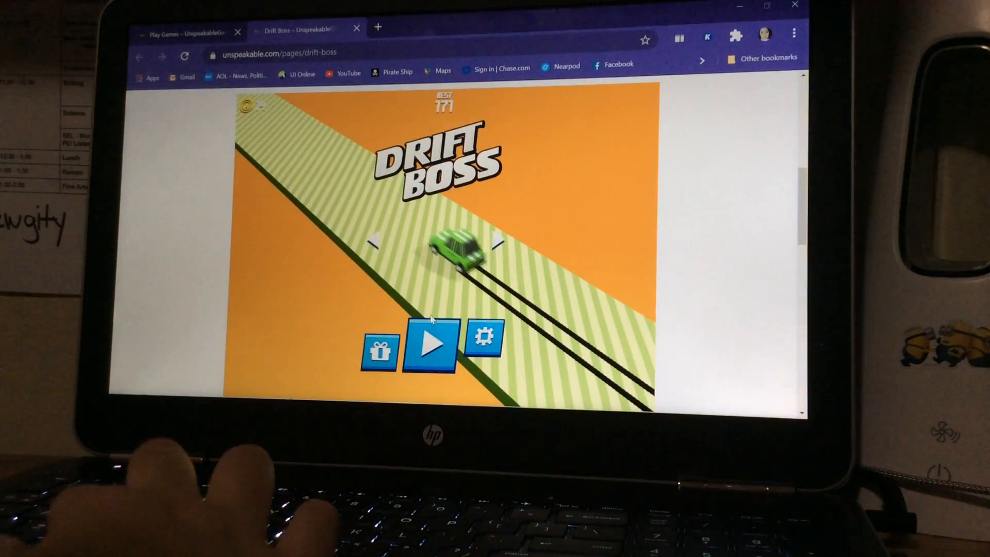
{"action": "left_click", "coordinate": [430, 345]}
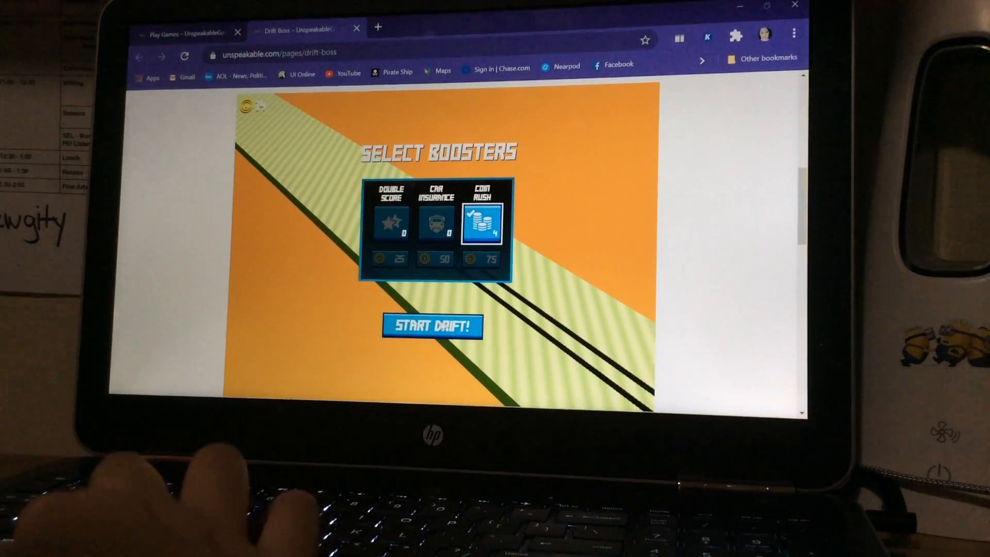
{"action": "left_click", "coordinate": [432, 326]}
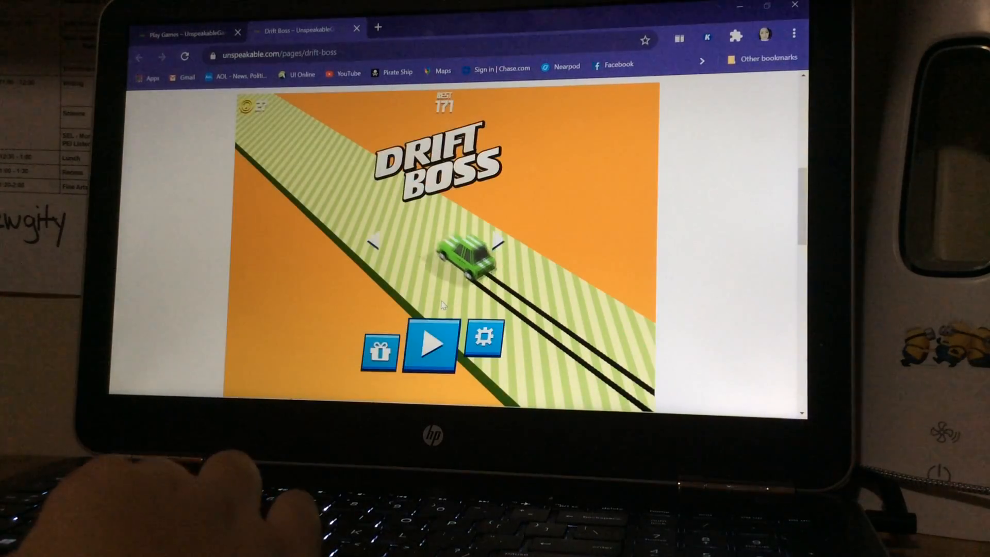
Drive a final Coin Rush run scoring 49, then close the Drift Boss tab.
{"action": "left_click", "coordinate": [431, 345]}
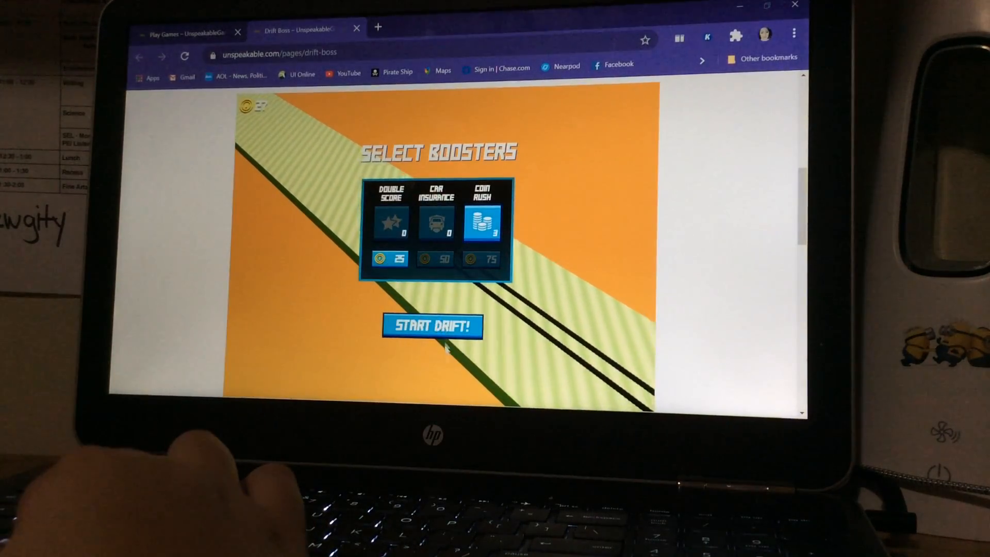
{"action": "left_click", "coordinate": [482, 219]}
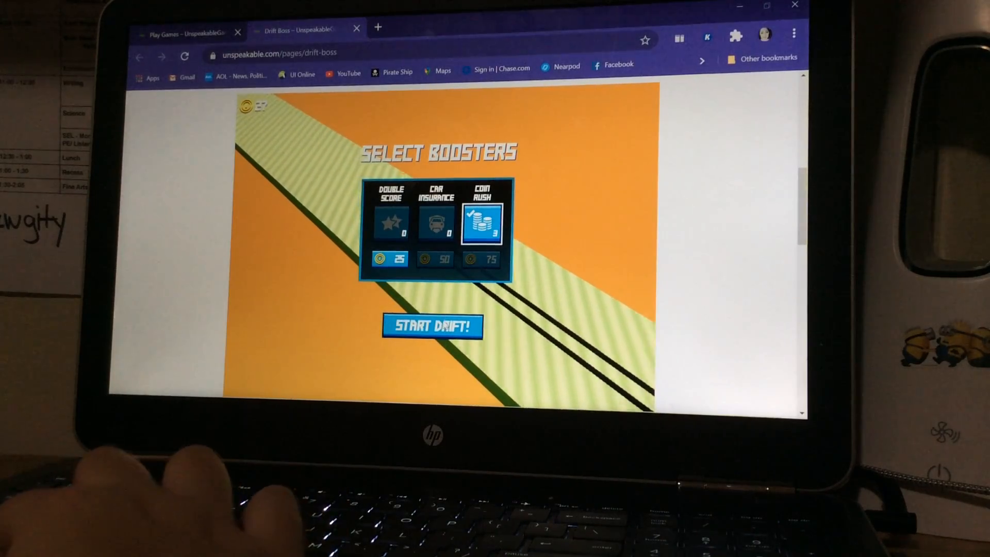
{"action": "left_click", "coordinate": [432, 326]}
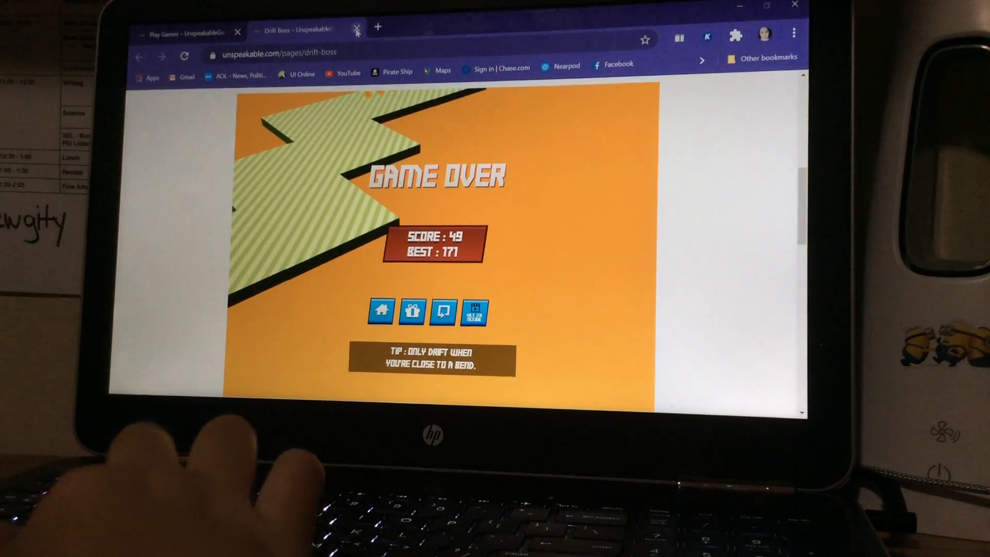
{"action": "left_click", "coordinate": [356, 29]}
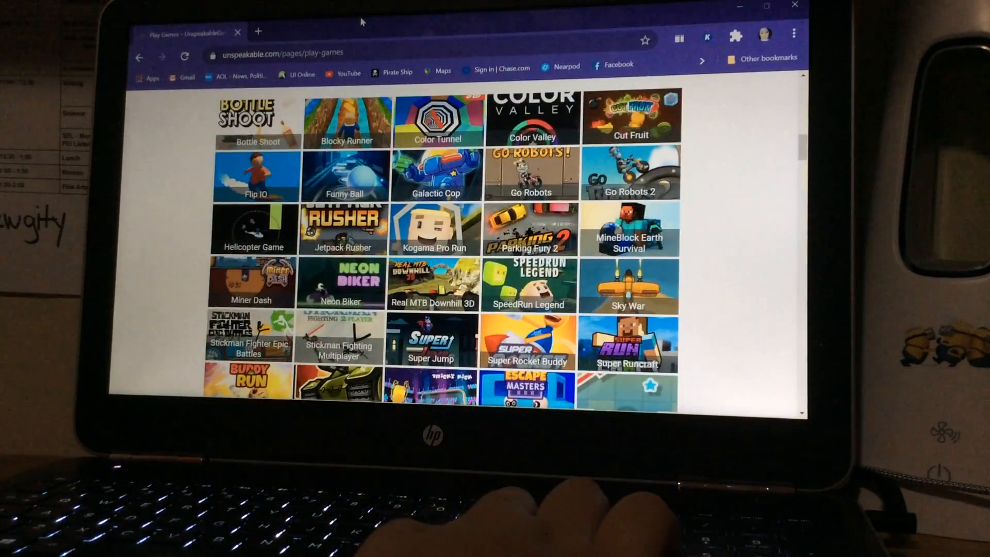
Find Falling Ball further down the Play Games list and launch it in a new tab.
{"action": "scroll", "scroll_direction": "down", "scroll_amount": 3}
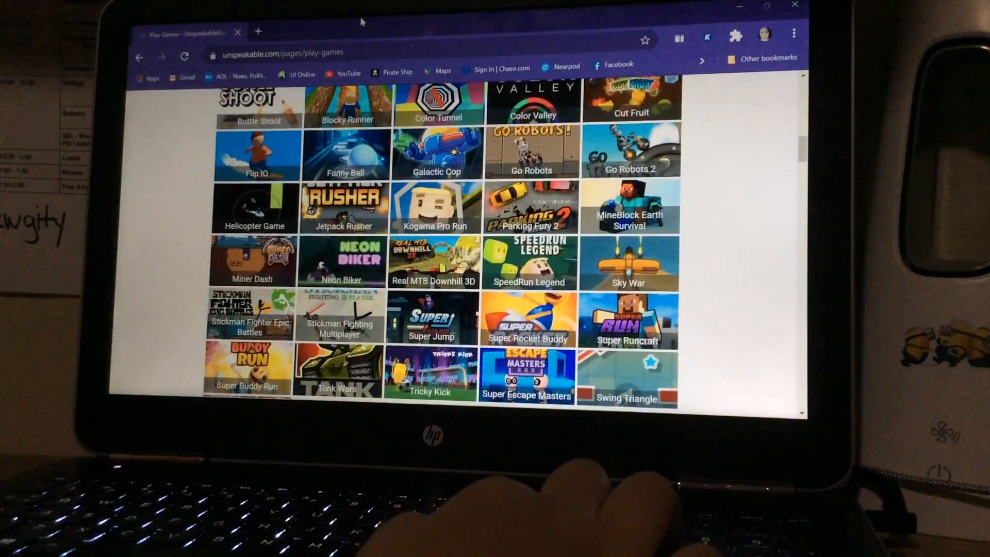
{"action": "scroll", "scroll_direction": "down", "scroll_amount": 3}
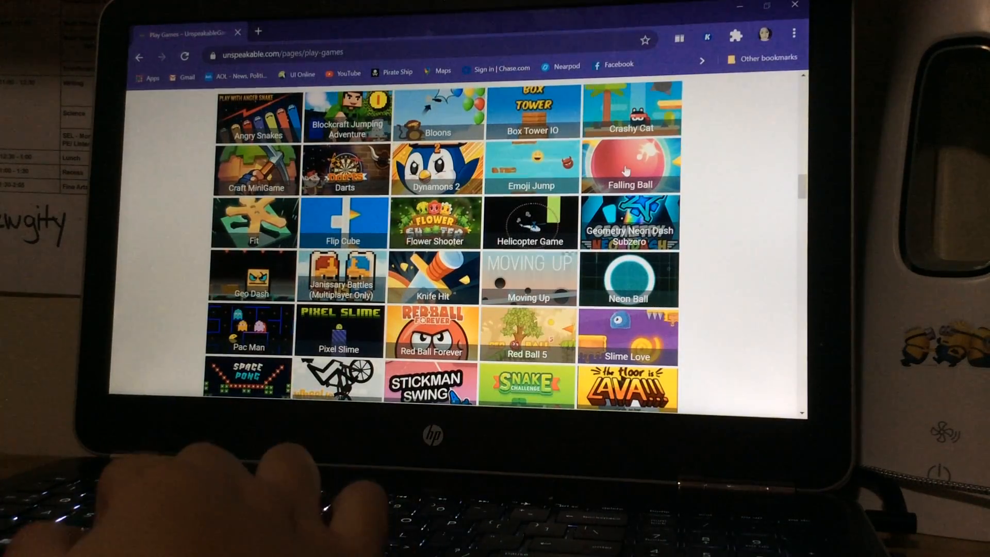
{"action": "left_click", "coordinate": [629, 165]}
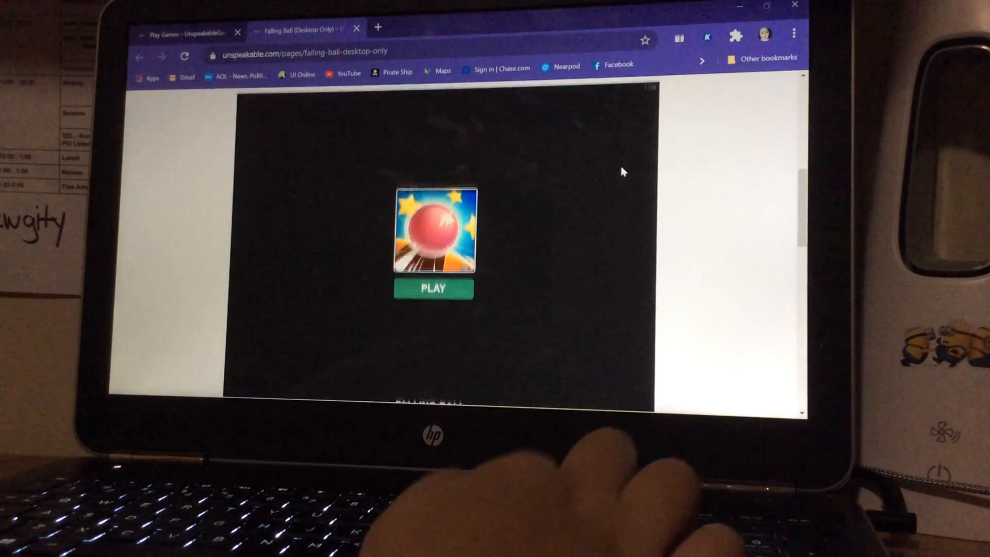
Start Falling Ball and play the round to a score of 1480.
{"action": "left_click", "coordinate": [434, 288]}
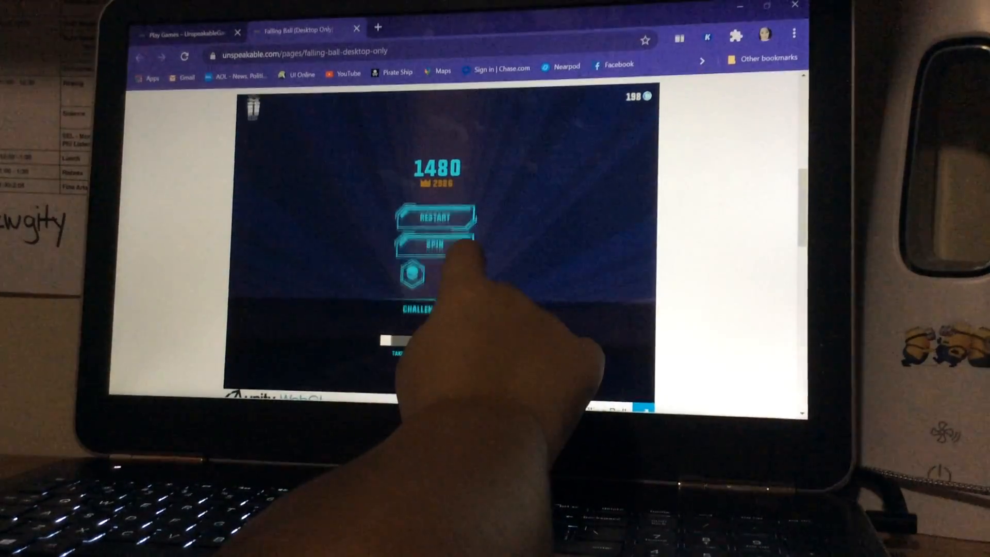
Spin and claim bonus coins up to 248, then restart and play a round scoring 839.
{"action": "left_click", "coordinate": [436, 244]}
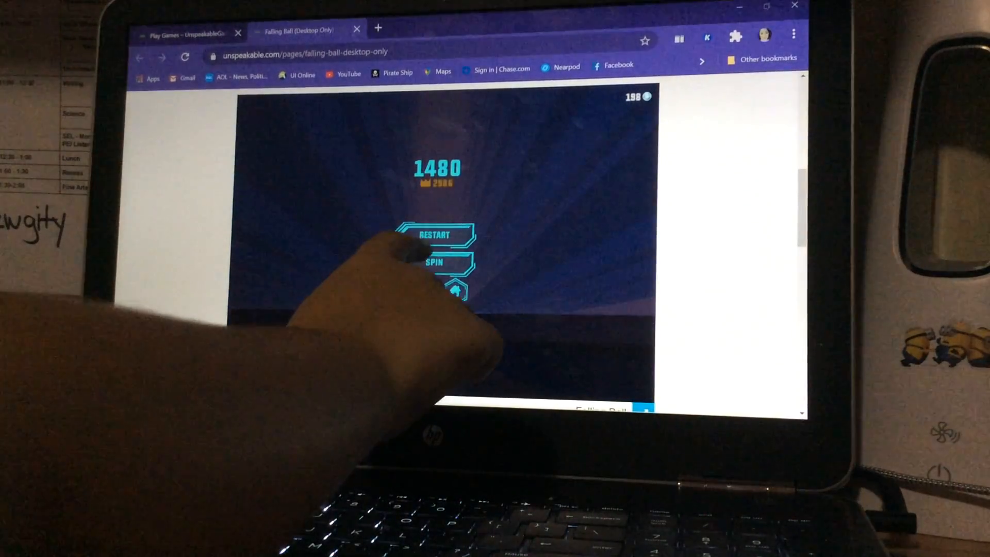
{"action": "left_click", "coordinate": [437, 265]}
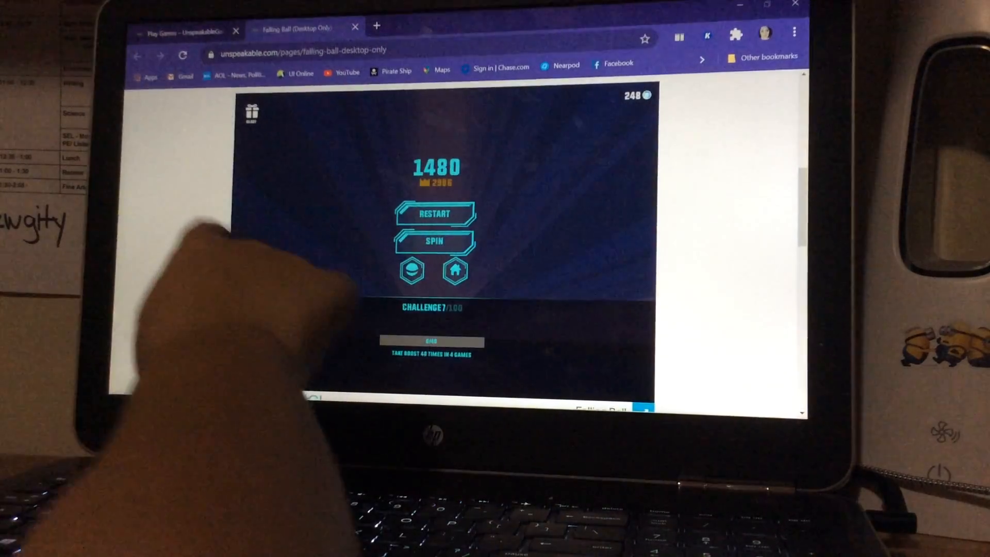
{"action": "left_click", "coordinate": [434, 214]}
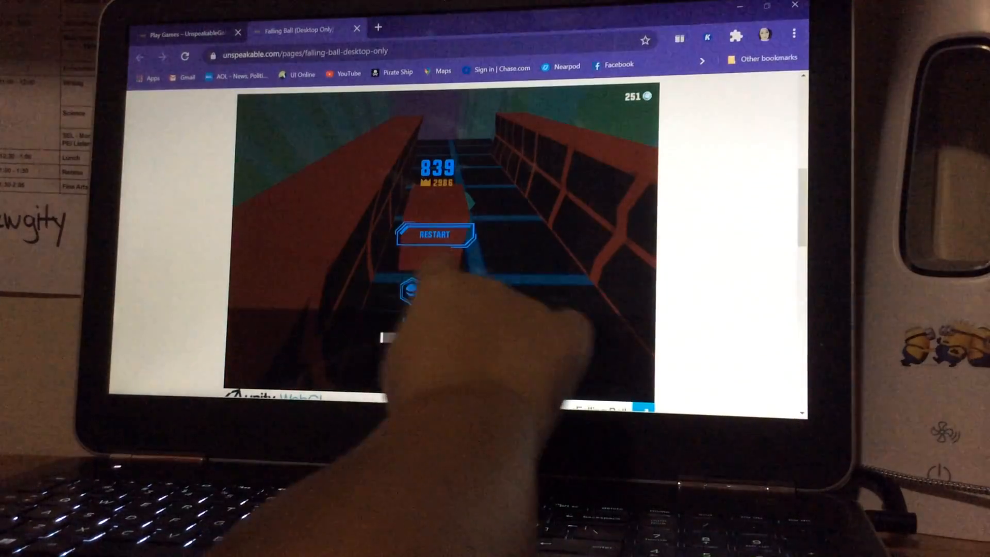
Restart for a Falling Ball round scoring 1657, then close the game tab.
{"action": "left_click", "coordinate": [434, 234]}
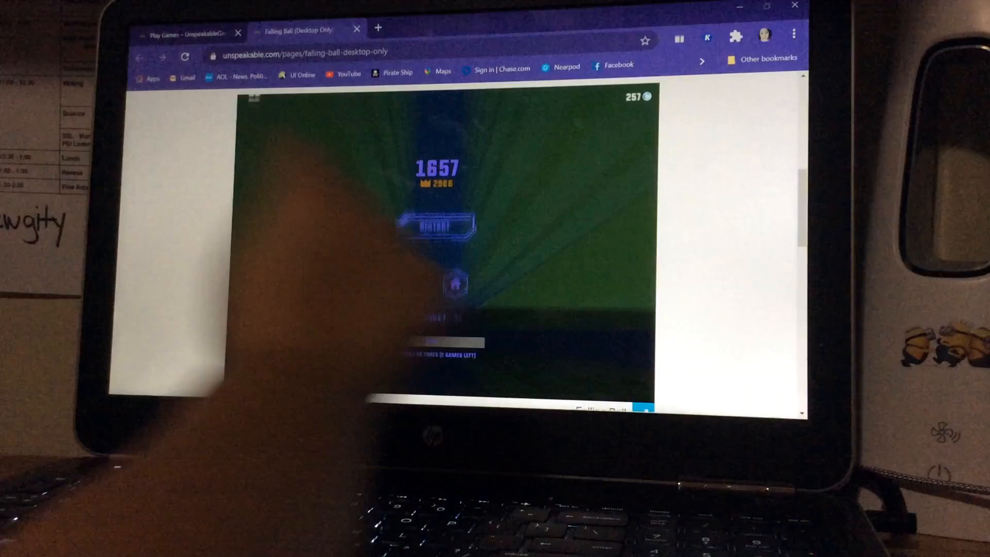
{"action": "left_click", "coordinate": [437, 224]}
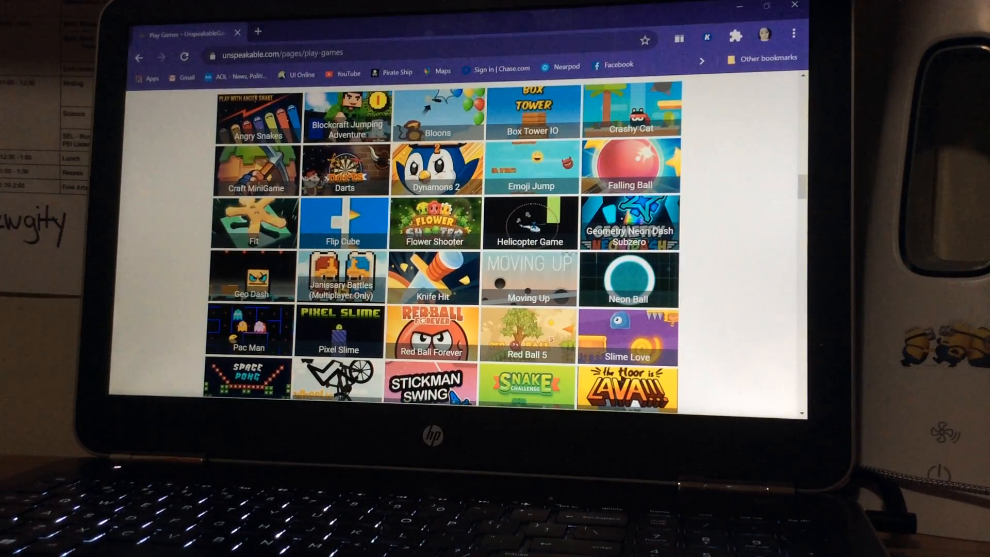
{"action": "scroll", "scroll_direction": "down", "scroll_amount": 3}
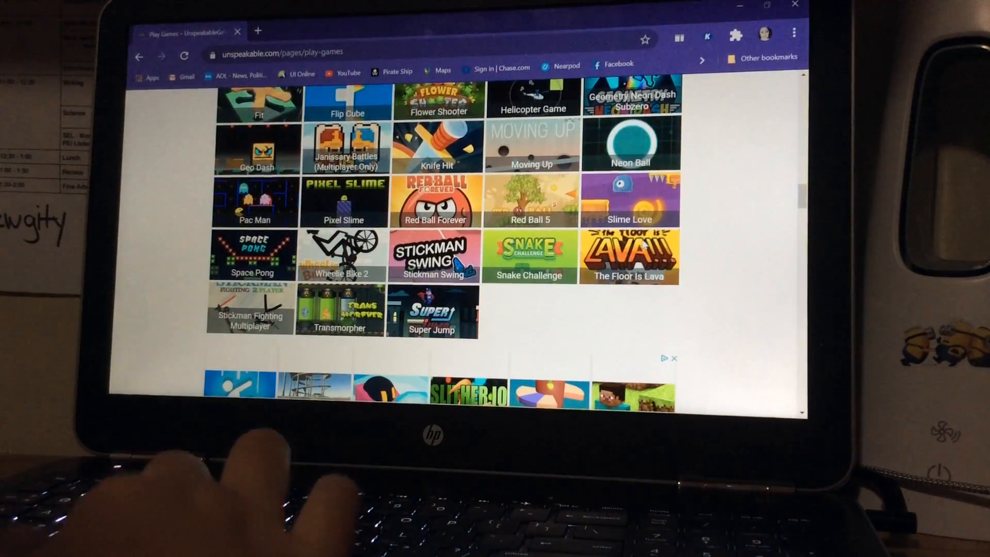
{"action": "left_click", "coordinate": [629, 255]}
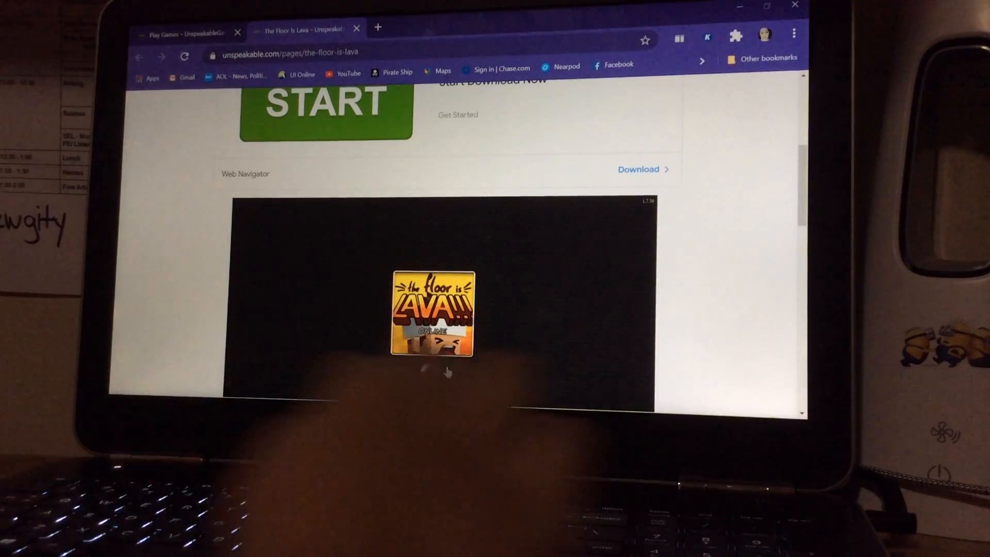
{"action": "scroll", "scroll_direction": "down", "scroll_amount": 3}
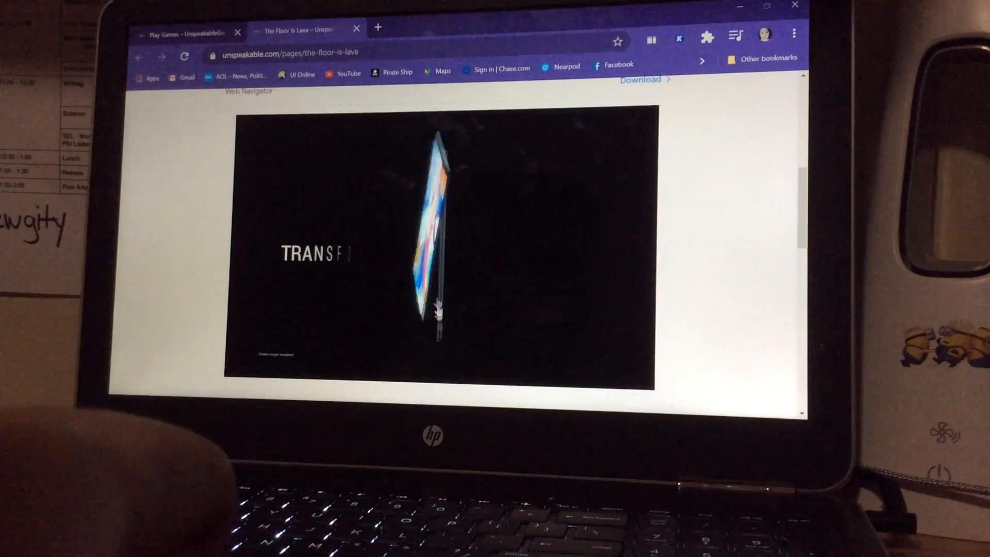
{"action": "left_click", "coordinate": [357, 29]}
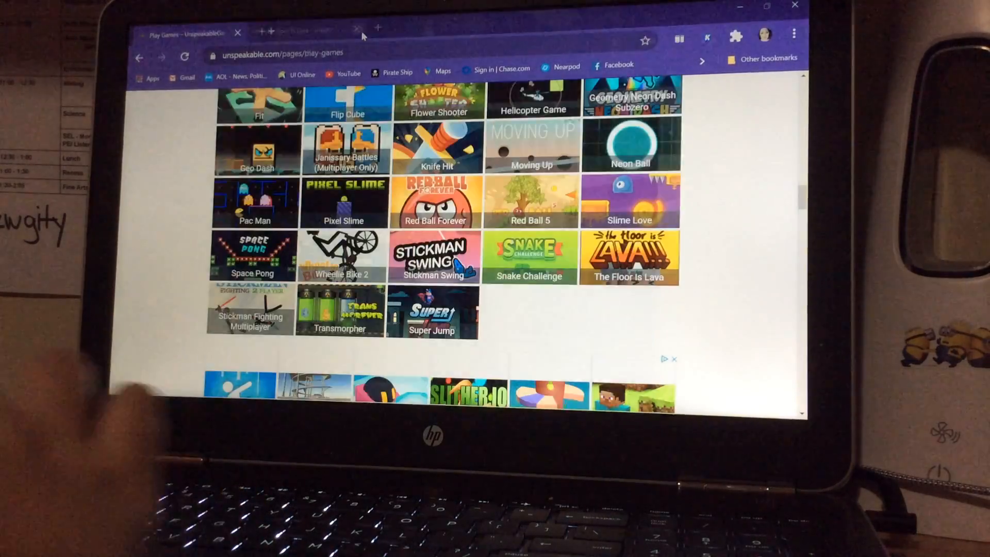